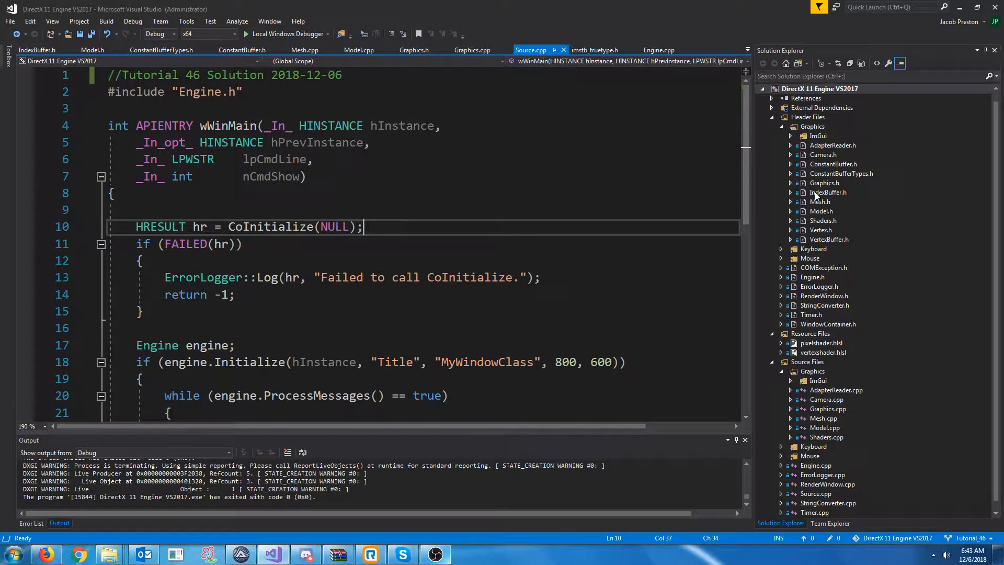
mouse_move(829, 213)
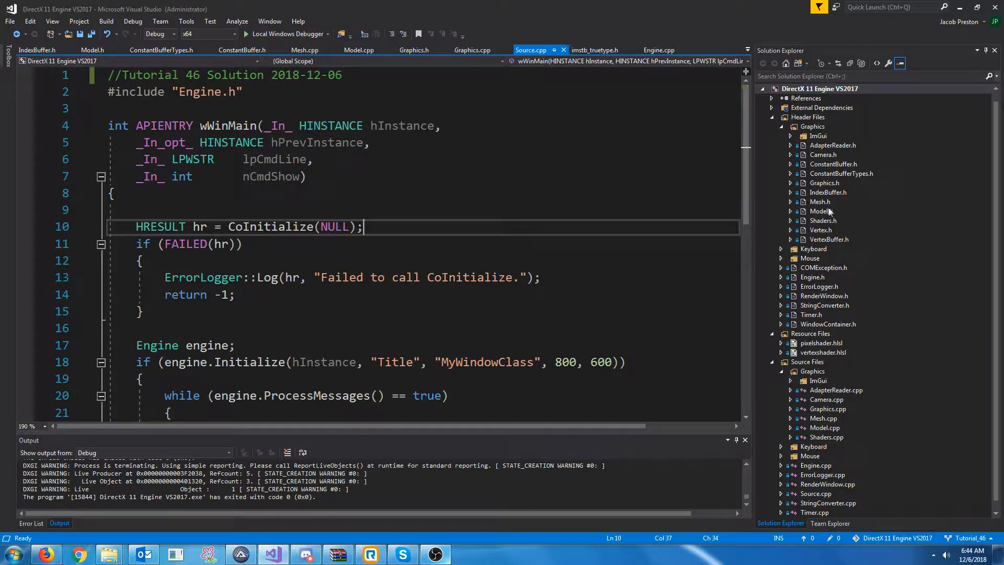
Review Model.h's position and rotation accessor declarations, then bring up VertexBuffer.h
left_click(92, 51)
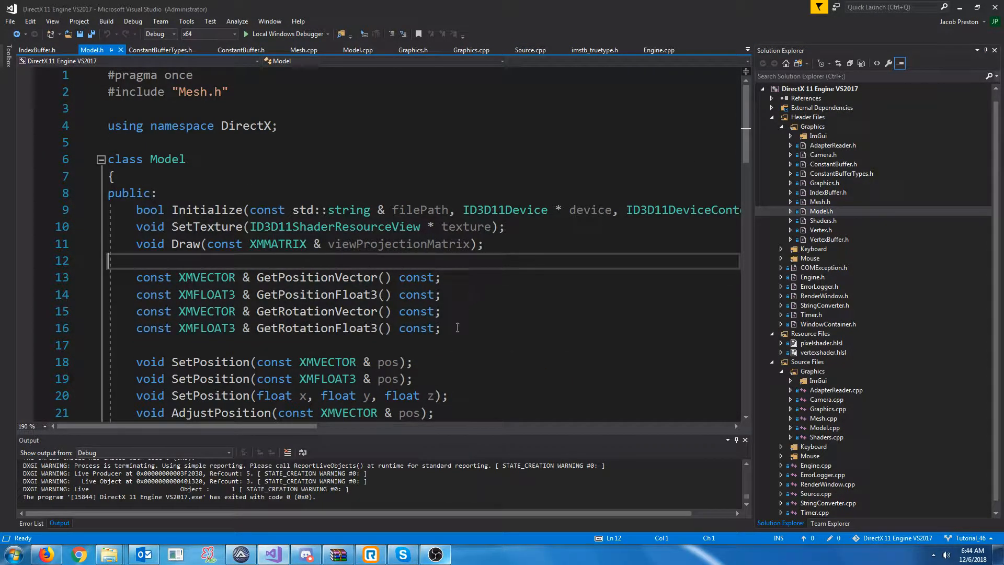
scroll("down", 3)
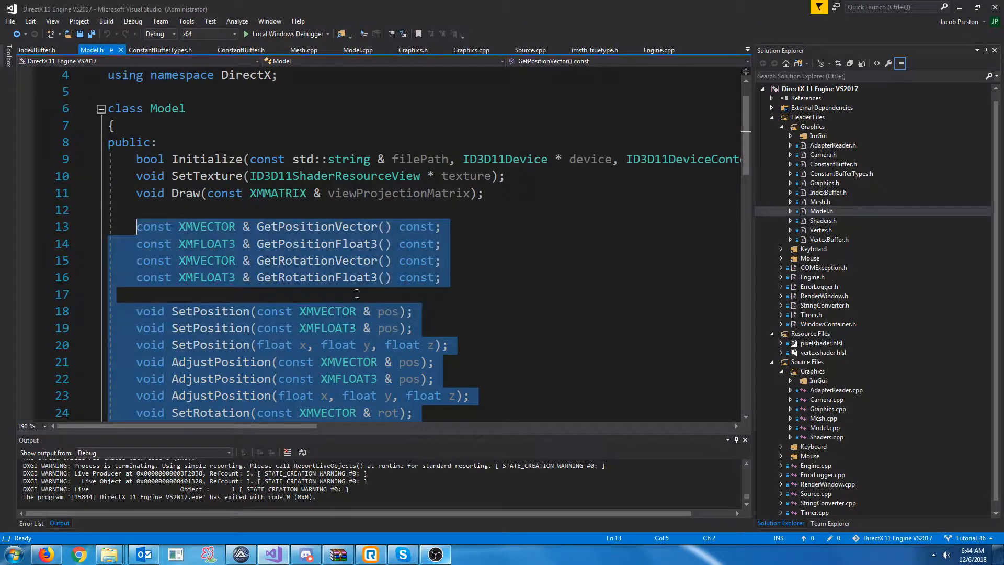
scroll("down", 3)
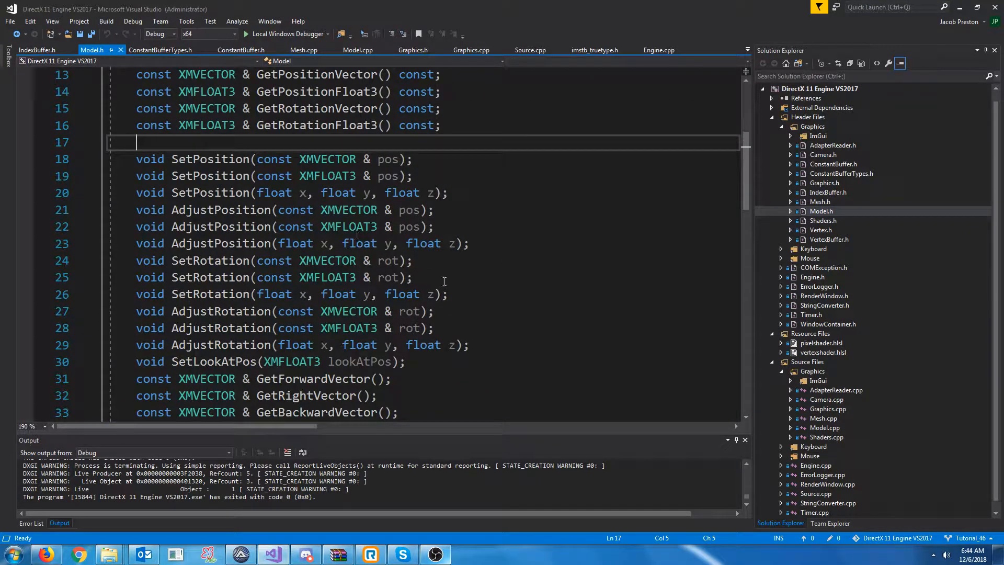
left_click(822, 238)
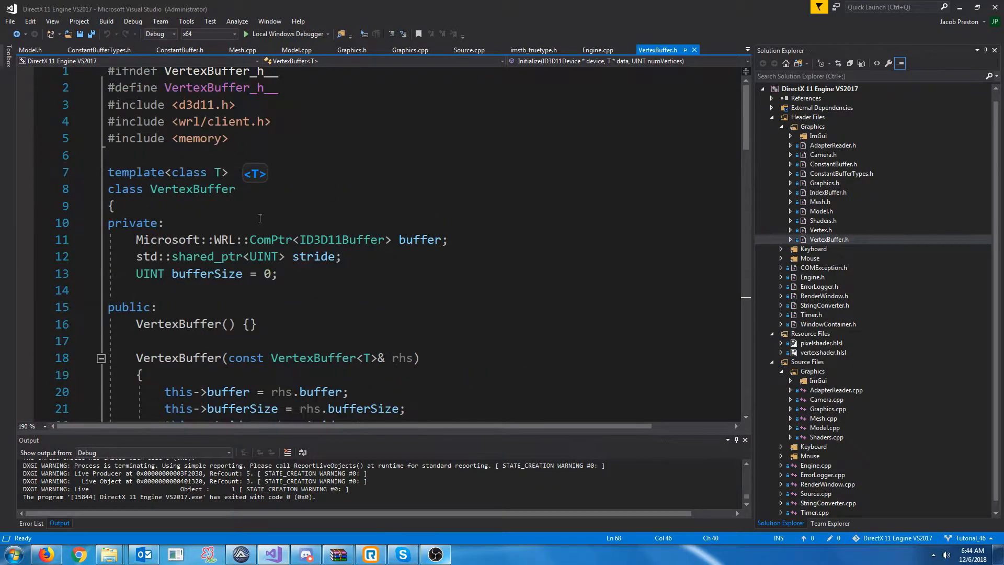
Declare stride as a plain UINT = sizeof(T) and return &this->stride from StridePtr
double_click(205, 256)
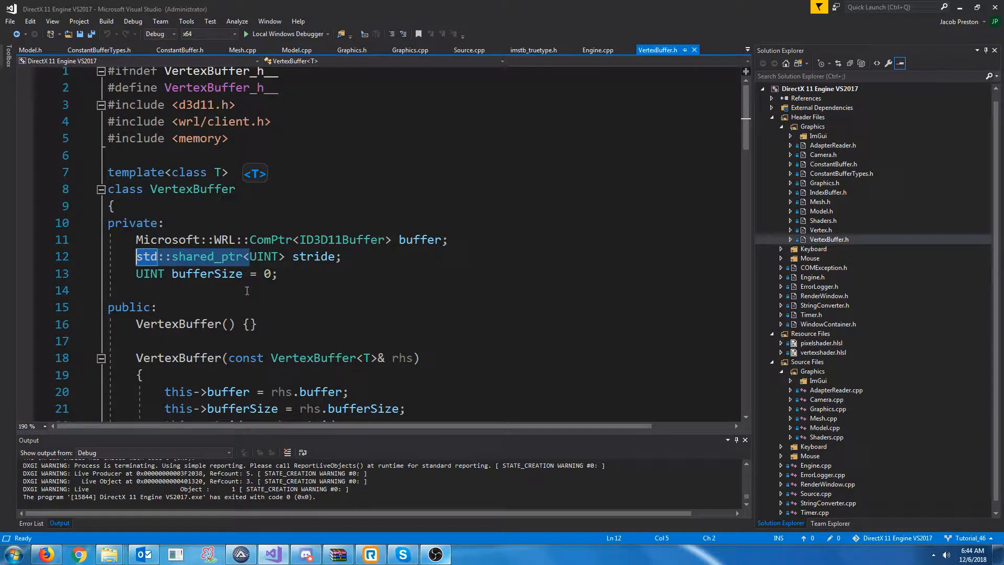
type("UINT stride;")
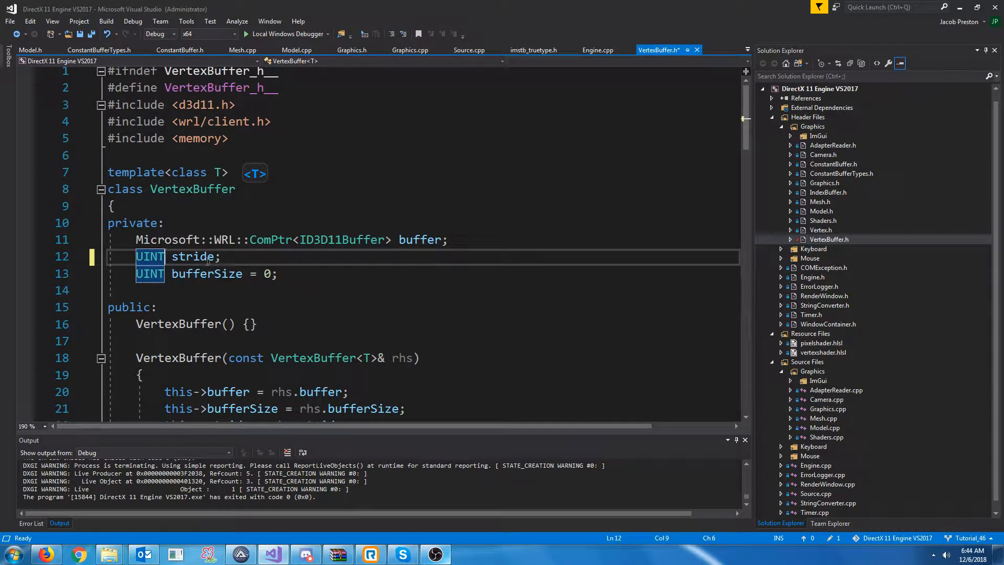
type("= sizeof(T")
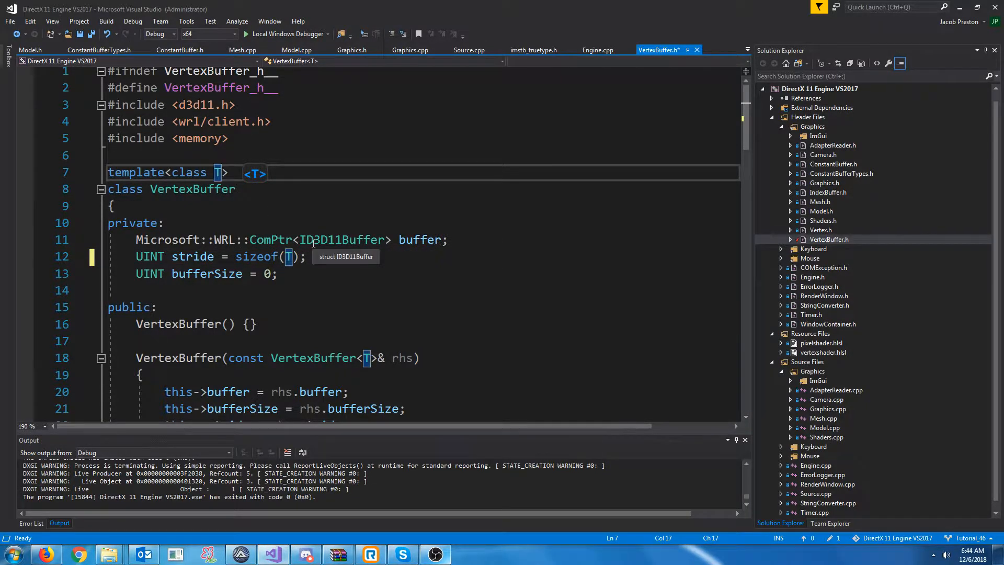
scroll("down", 3)
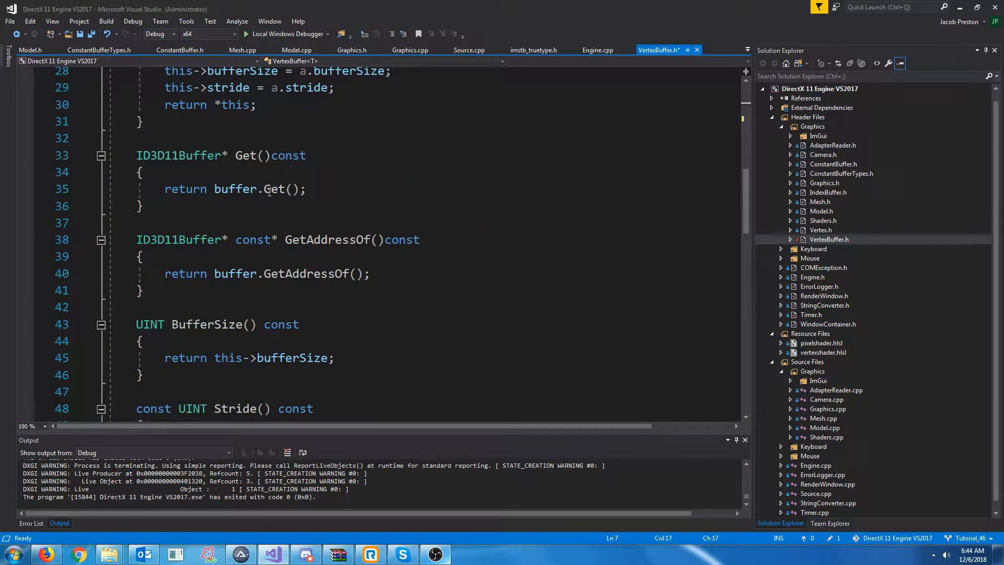
scroll("down", 3)
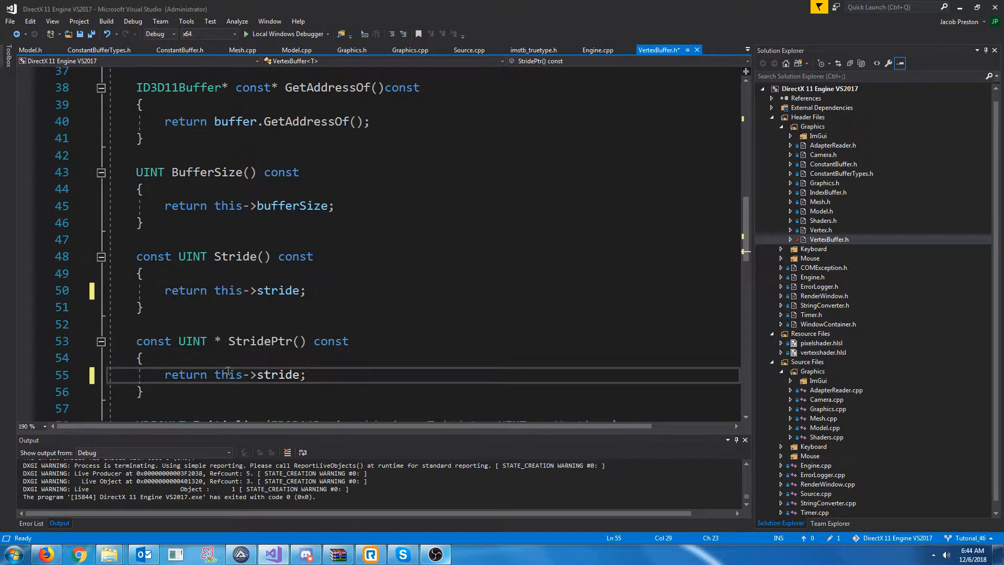
type("&")
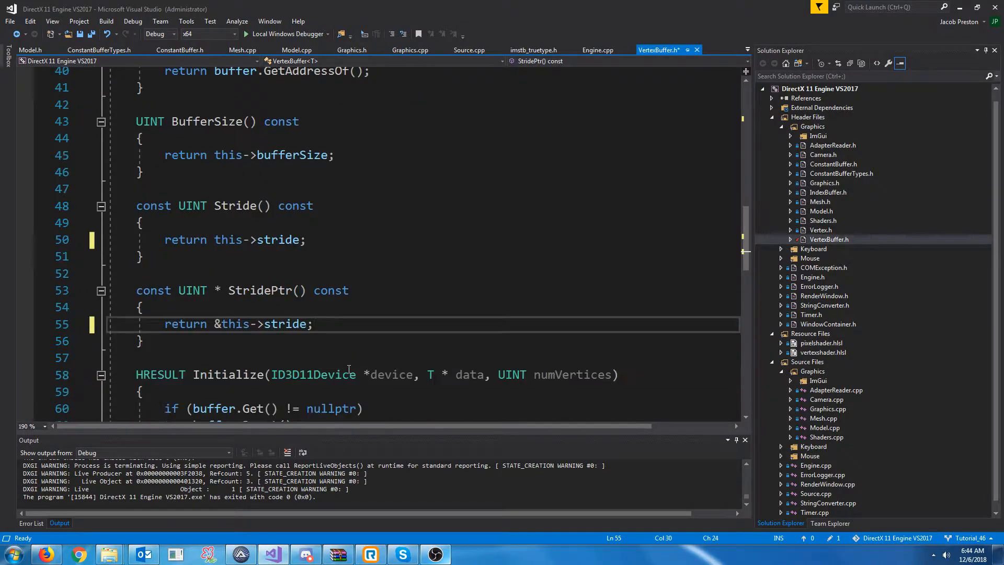
Remove the make_shared stride allocation block from Initialize
scroll("down", 3)
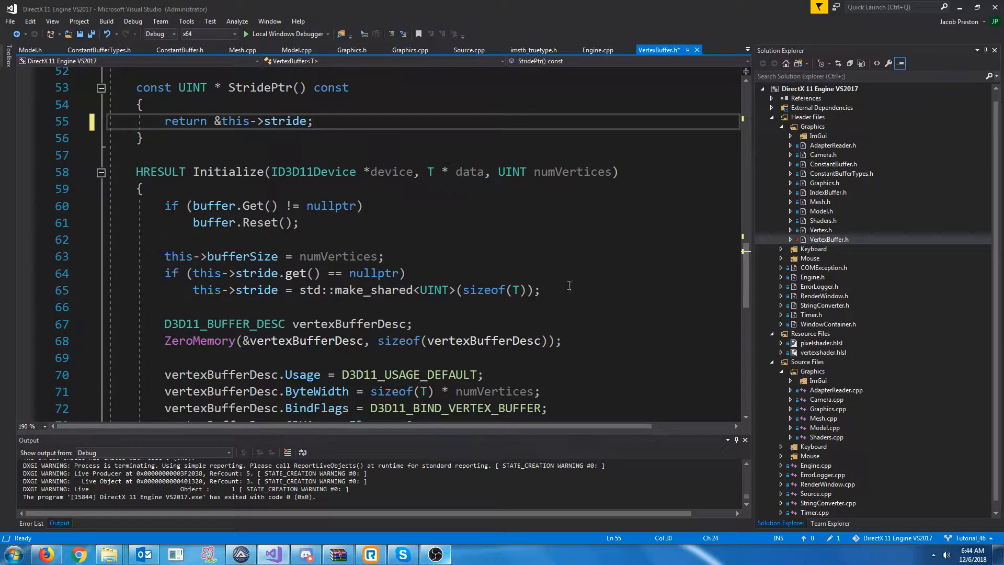
left_click_drag(383, 257, 539, 289)
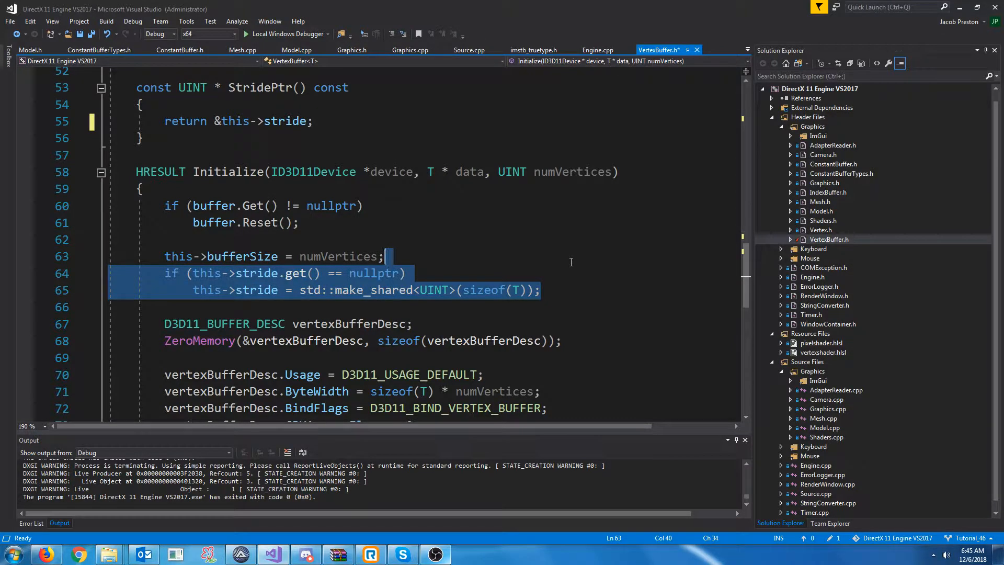
key("Delete")
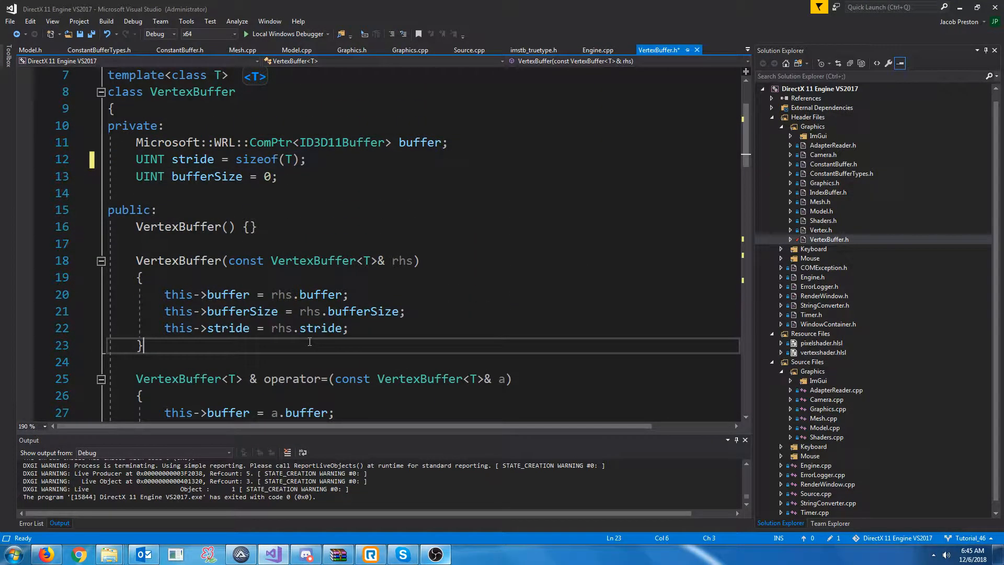
Replace every bufferSize in VertexBuffer.h with vertexCount via Find and Replace
scroll("down", 3)
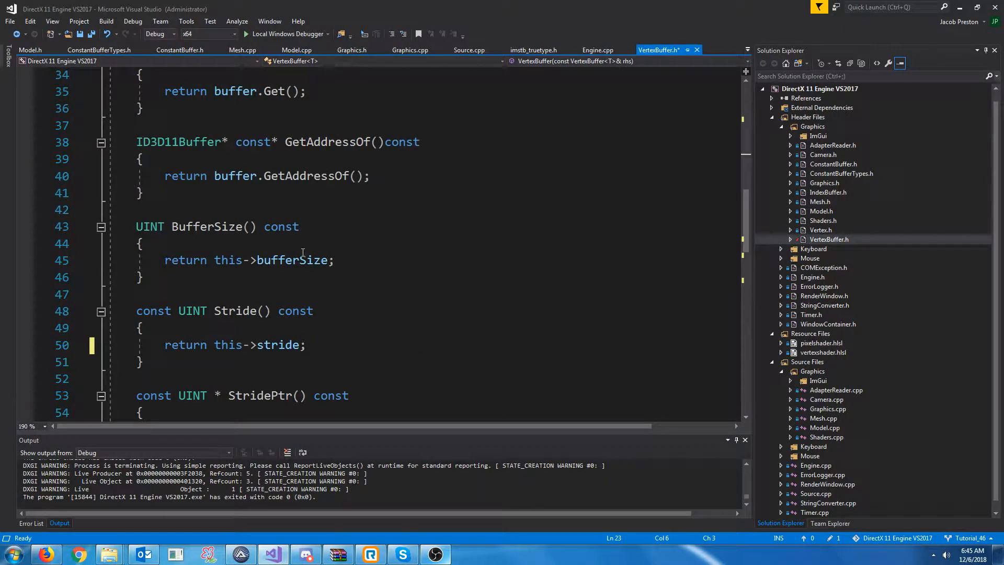
double_click(207, 276)
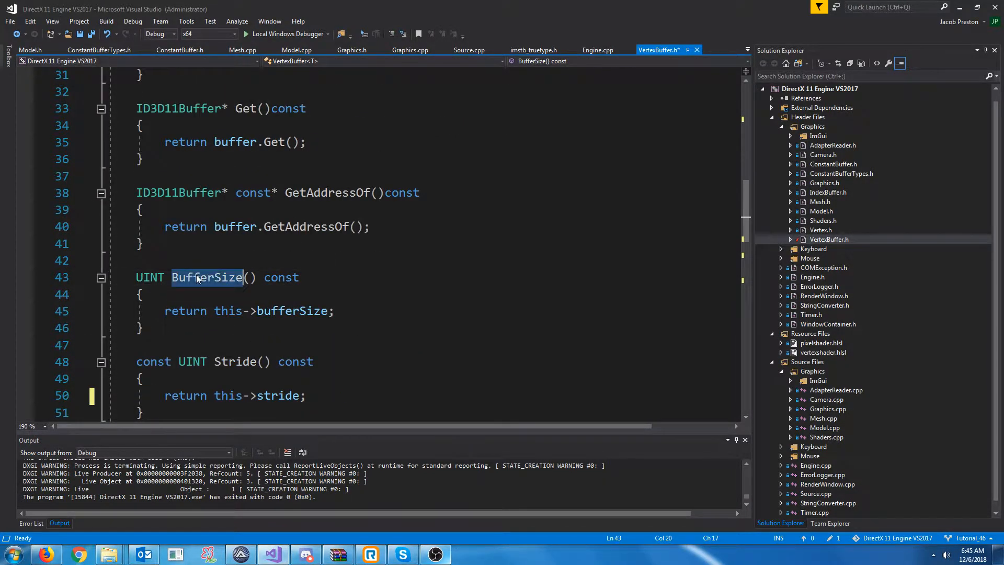
double_click(207, 277)
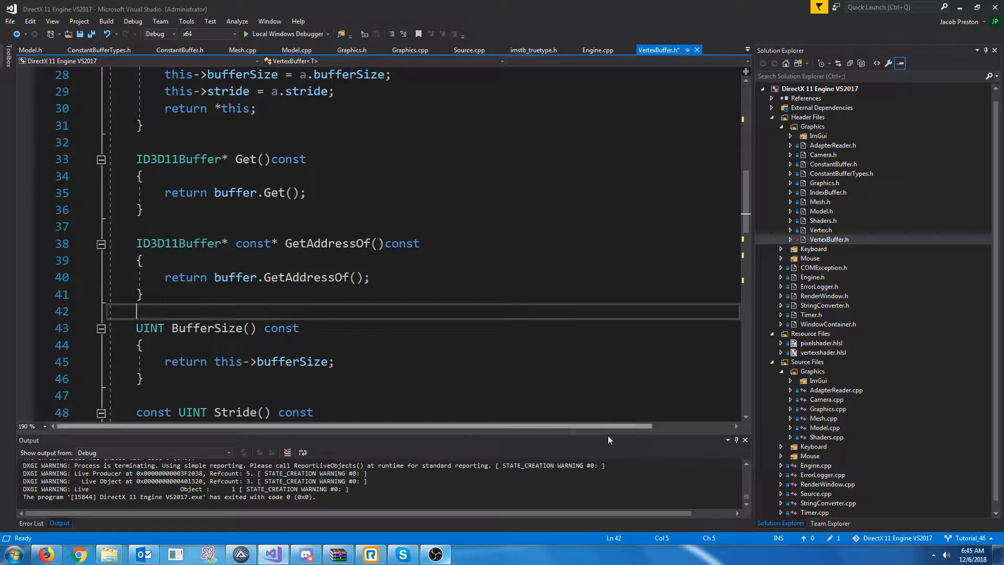
key("Ctrl+f")
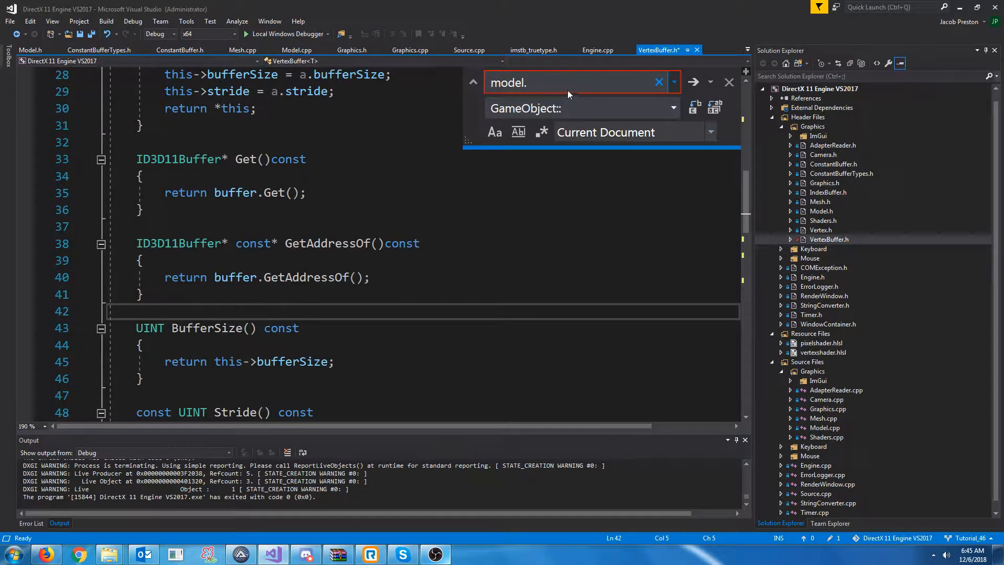
left_click(658, 82)
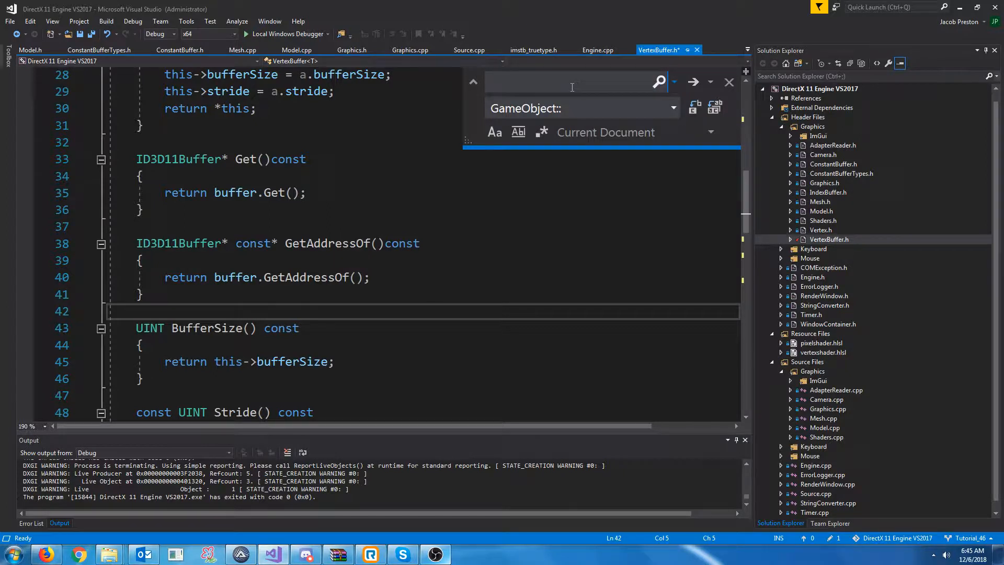
type("bufferSize")
type("vertexCount")
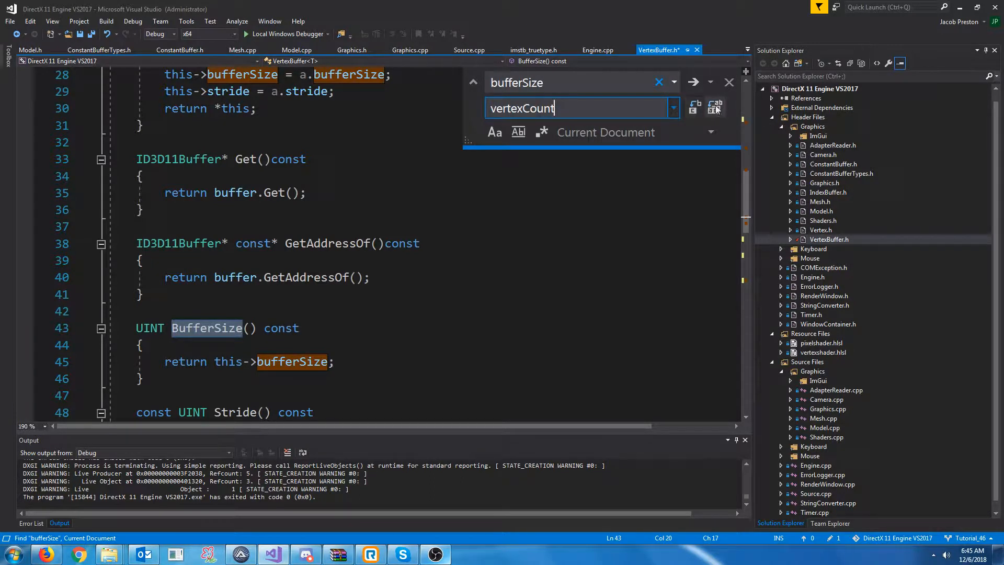
left_click(716, 108)
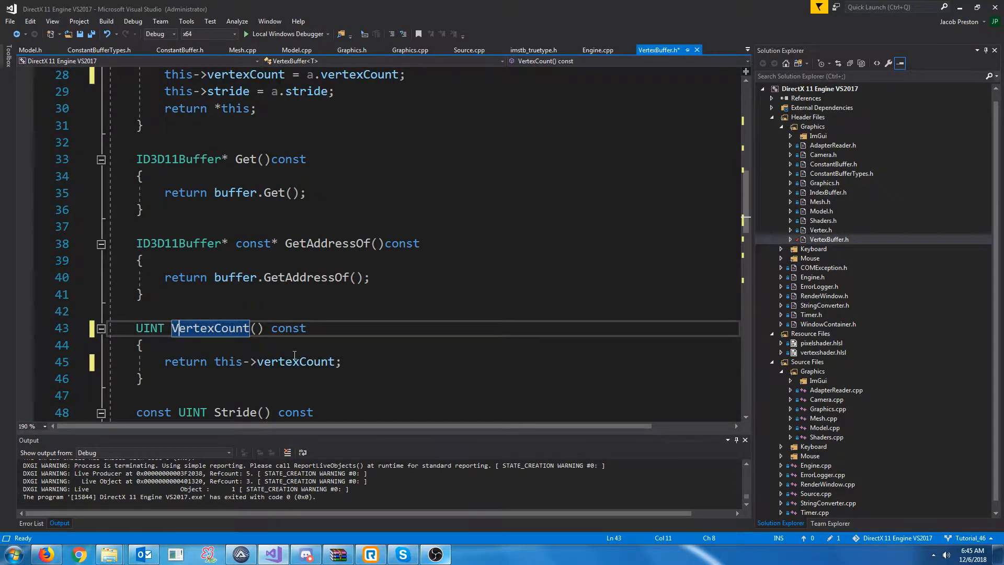
Rename the getter and numVertices parameter to vertexCount and compute ByteWidth with stride
scroll("down", 3)
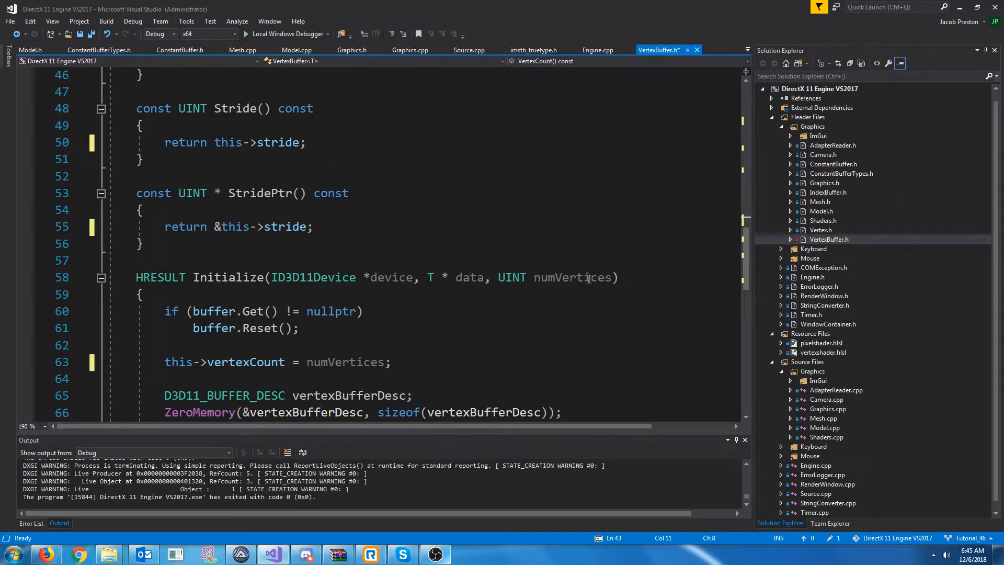
type("vertexCount")
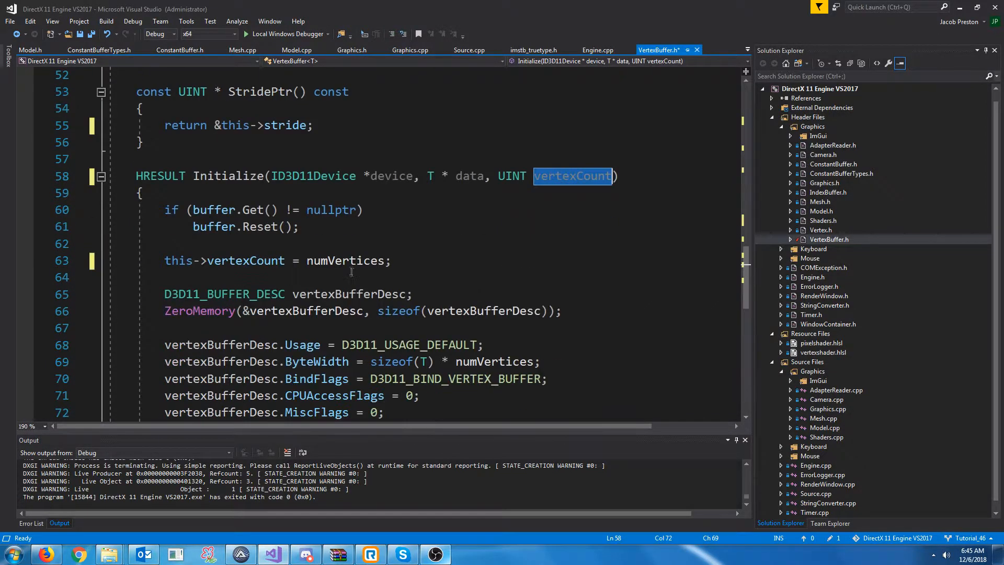
type("vertexCount")
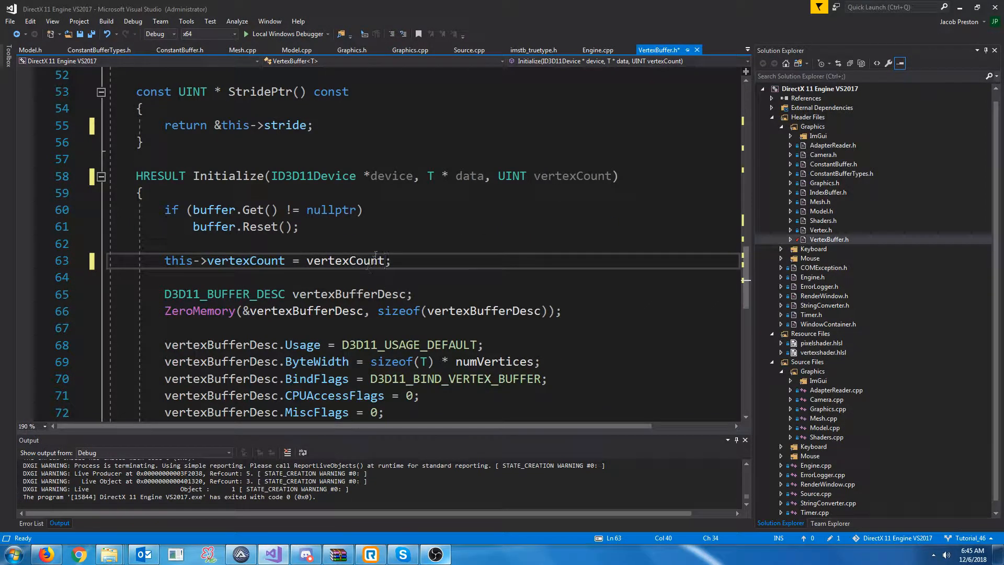
double_click(492, 311)
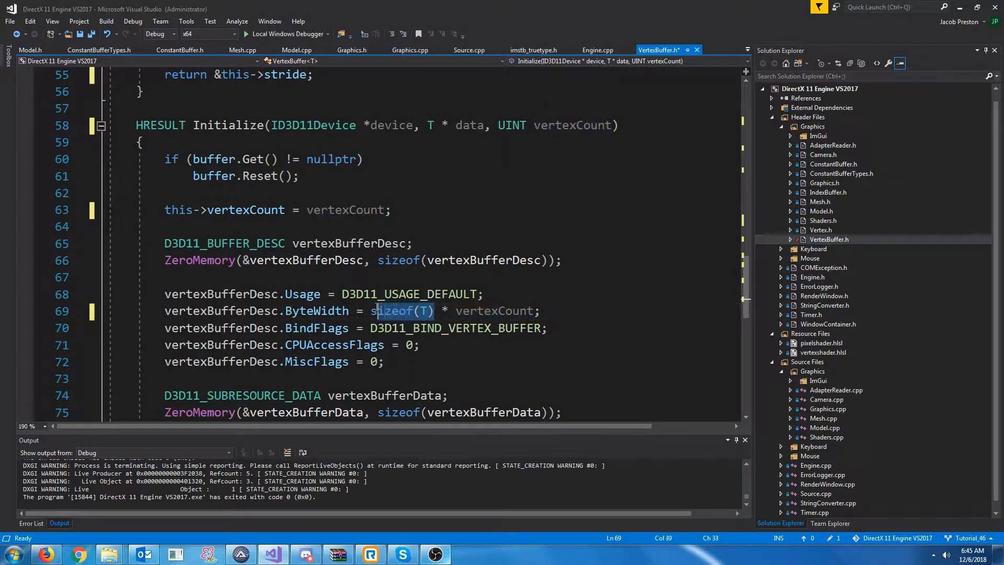
type("stride")
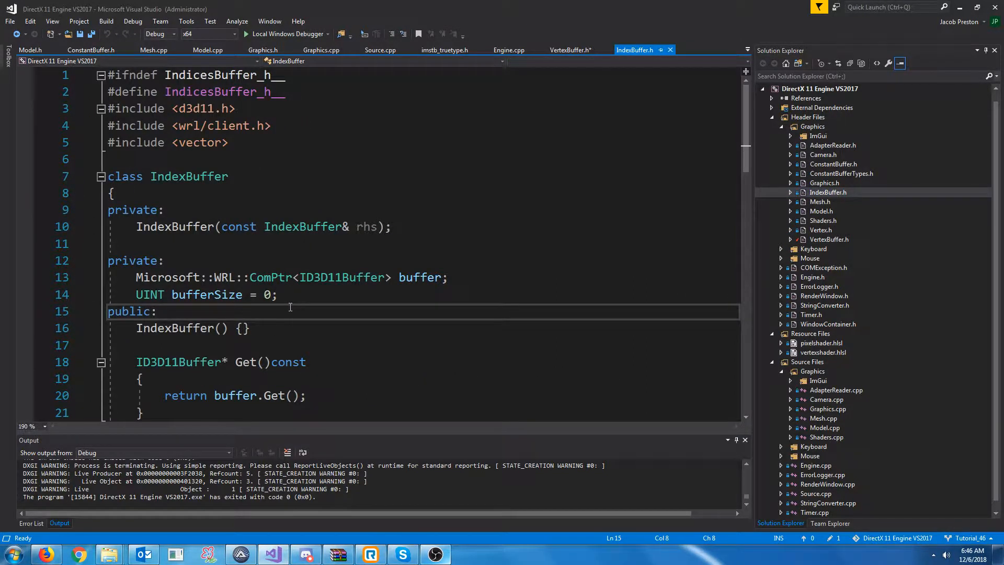
Replace bufferSize with indexCount in IndexBuffer.h and rename BufferSize() and numIndices to match
scroll("down", 3)
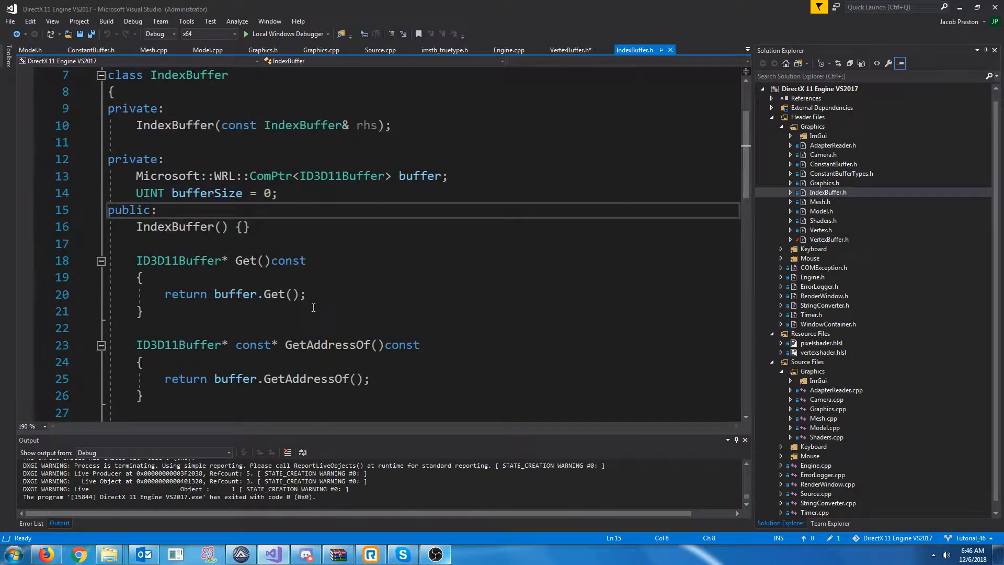
key("ctrl+f")
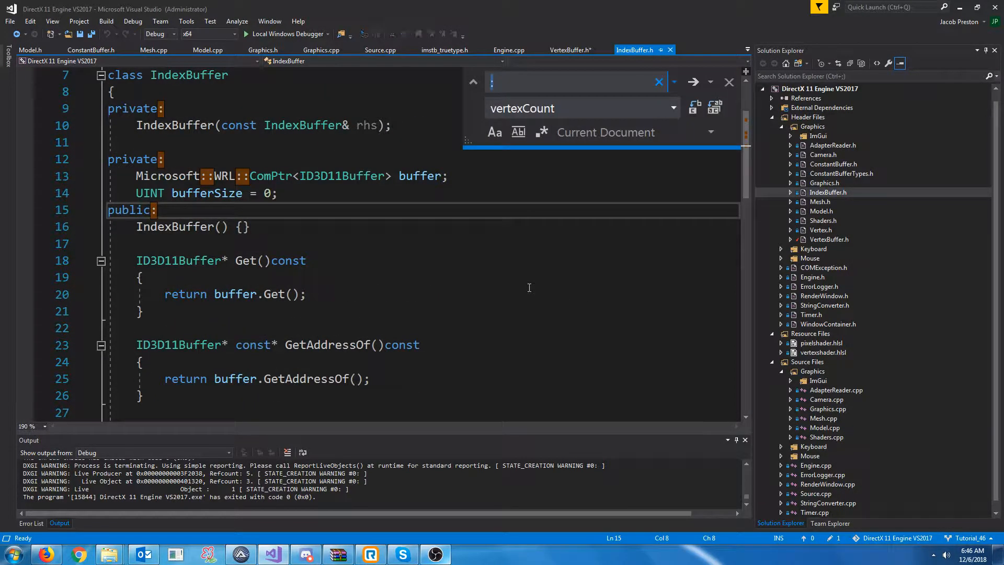
type("bufferSize")
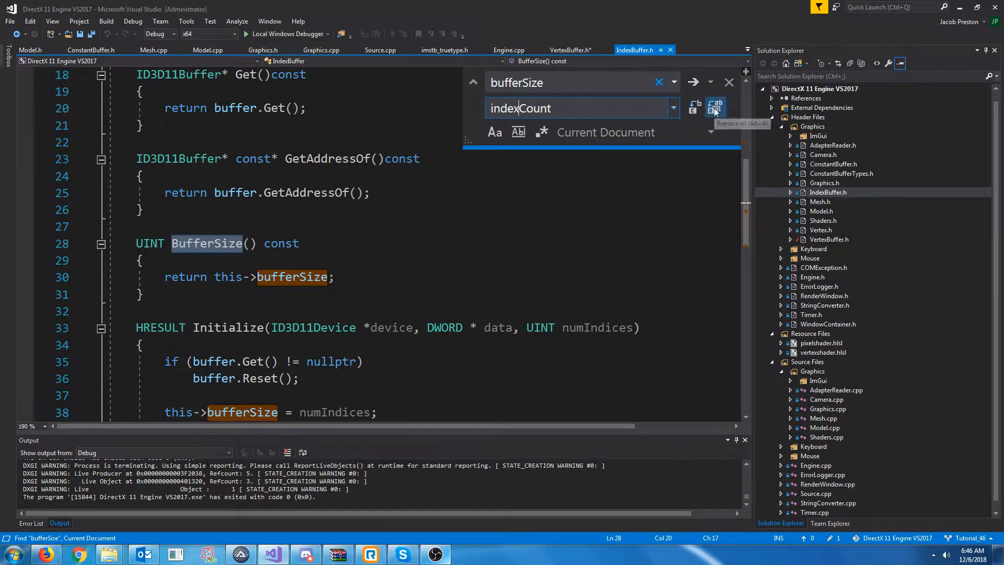
left_click(715, 108)
type("i")
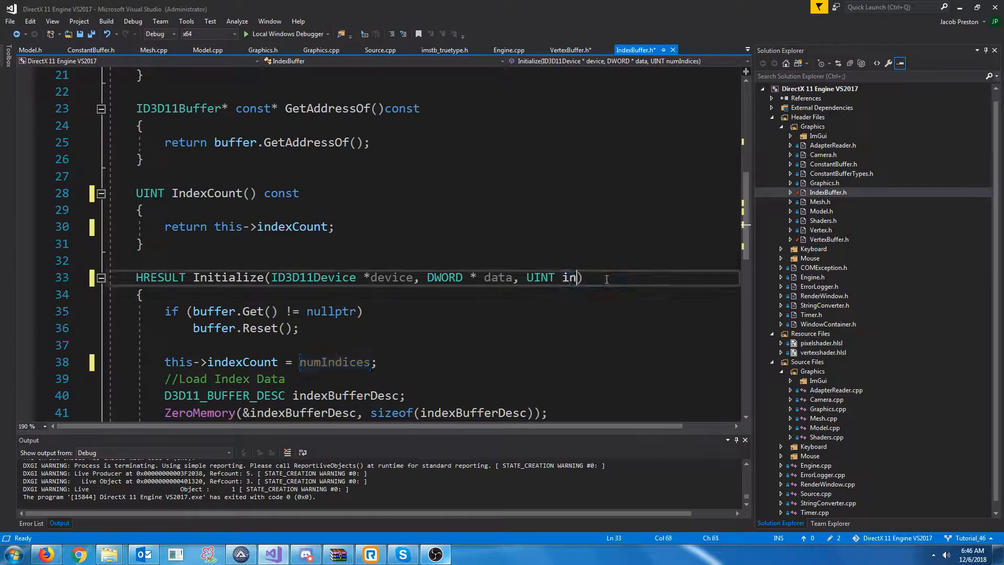
type("dexCount")
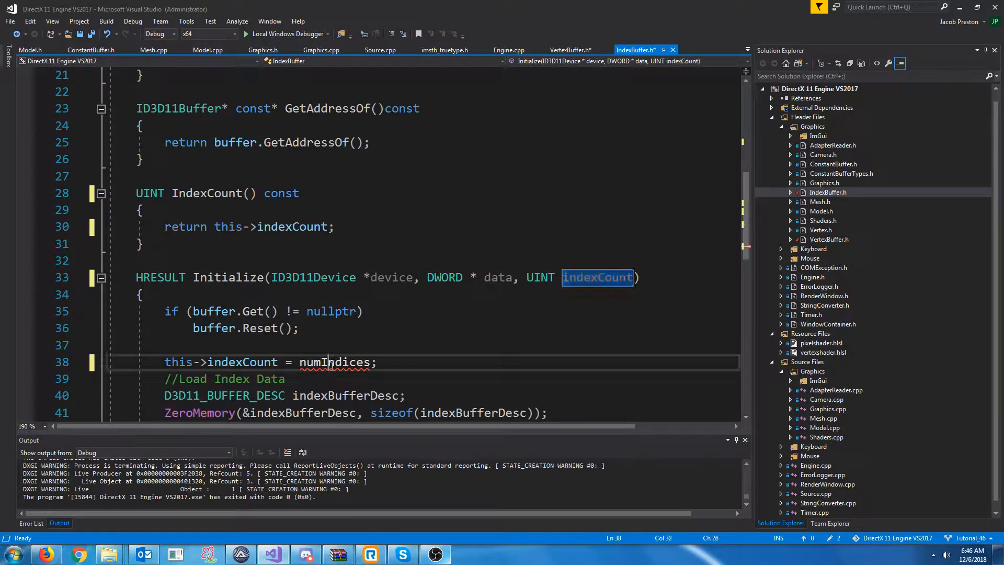
scroll("down", 3)
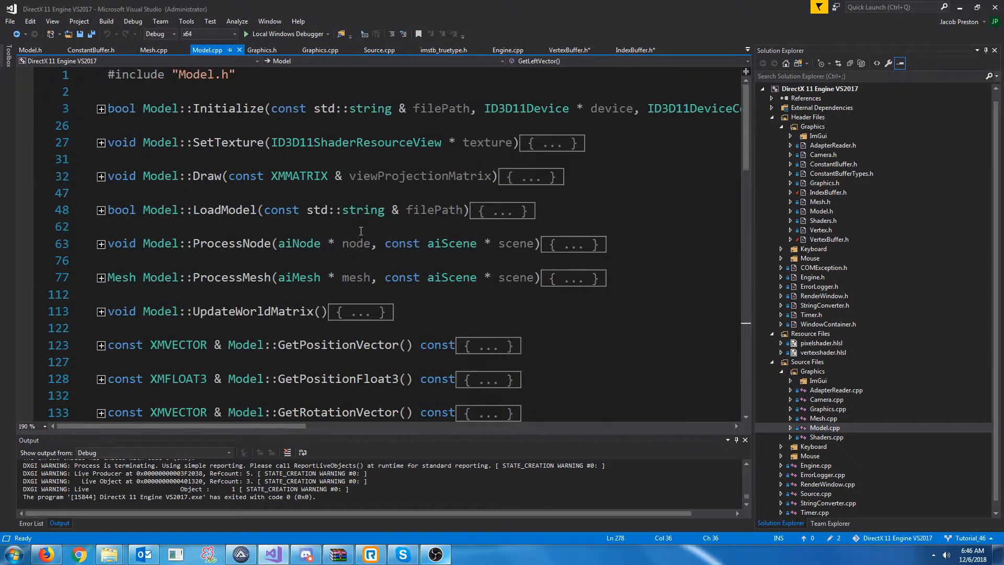
Call indexbuffer.IndexCount() in Mesh::Draw's DrawIndexed and build the solution
left_click(100, 175)
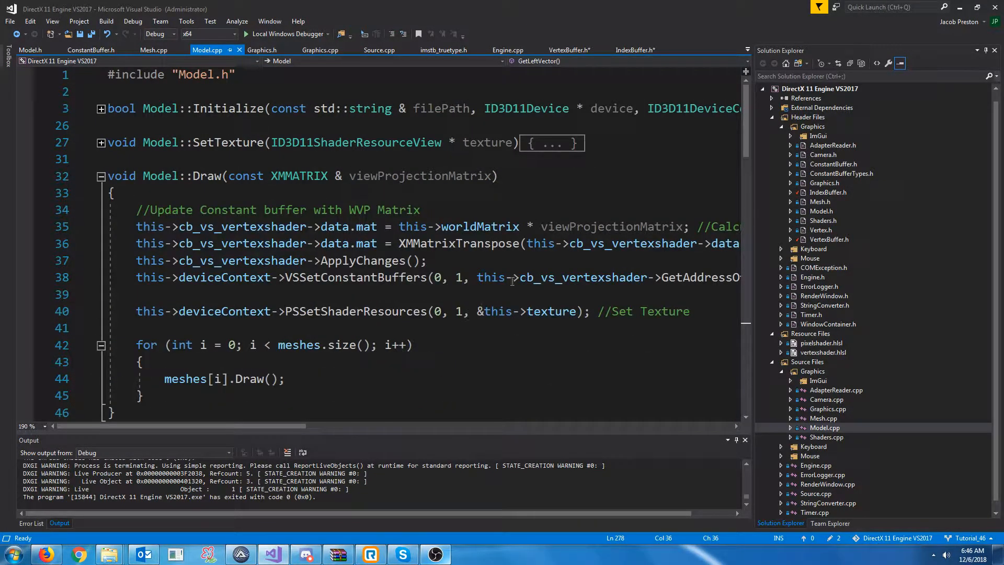
left_click(153, 50)
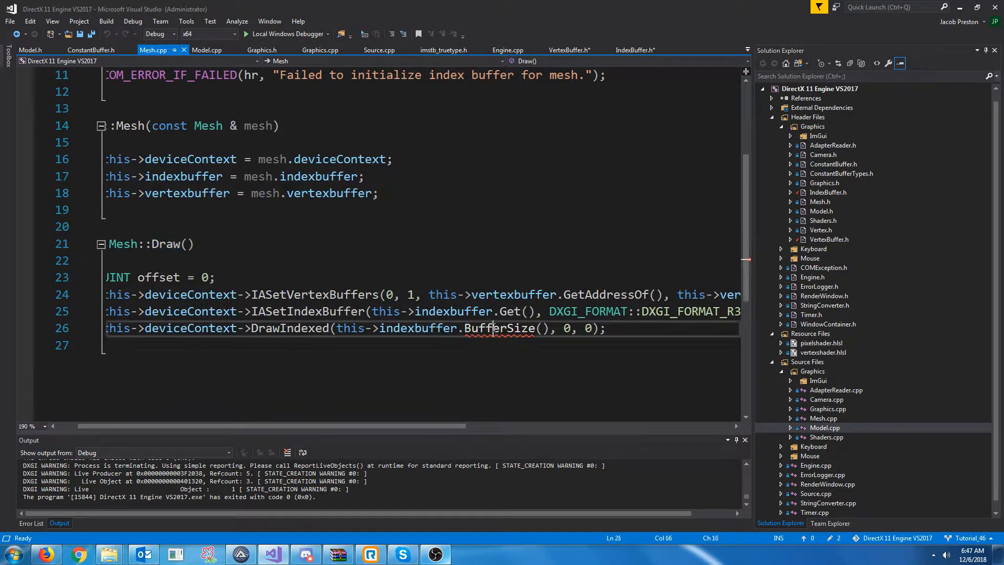
type("IndexCount")
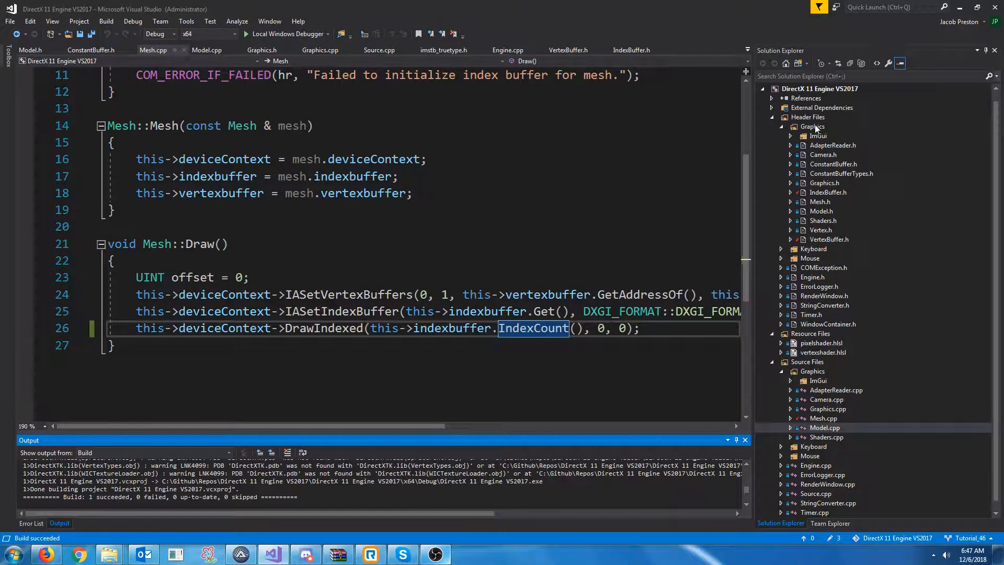
left_click(820, 210)
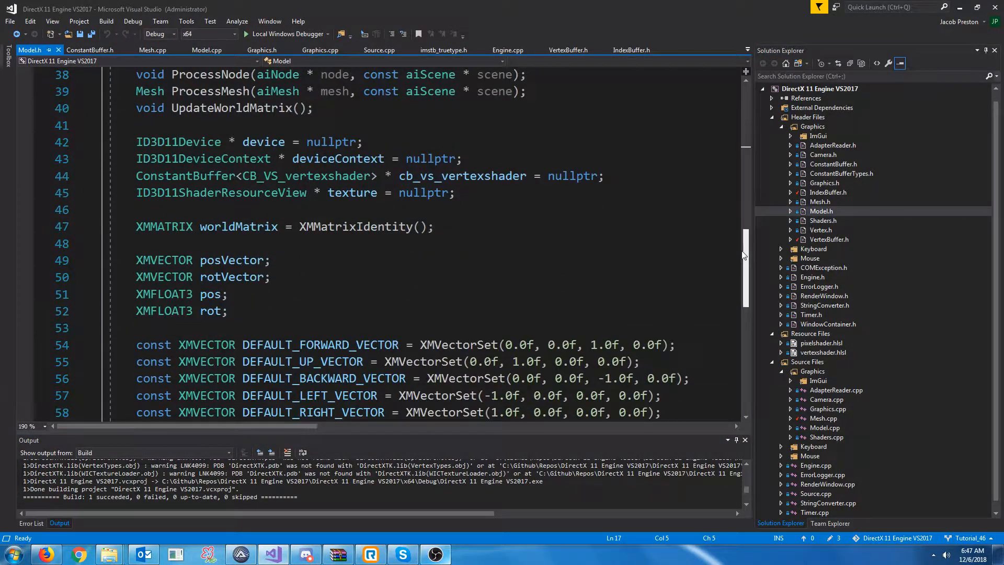
scroll("down", 3)
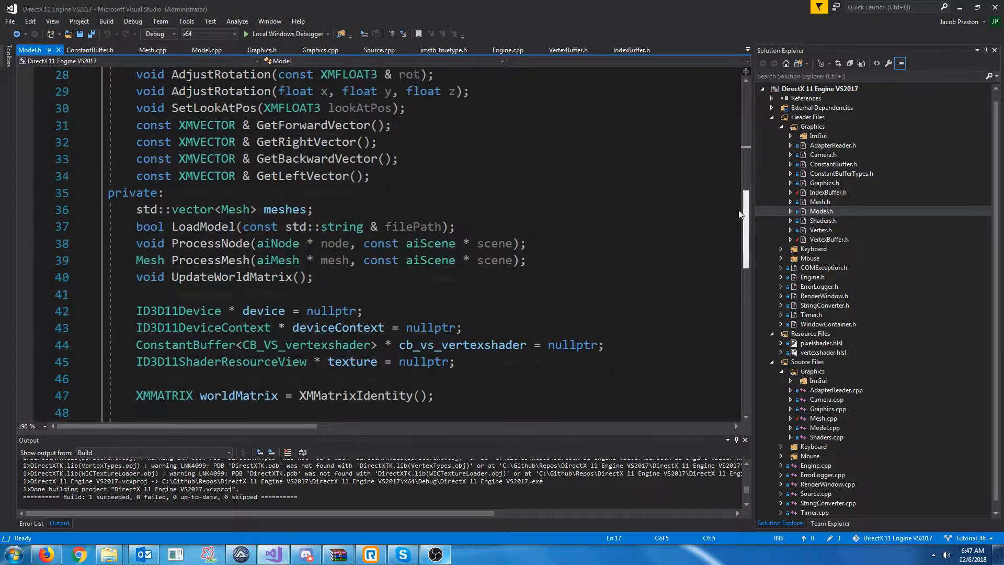
right_click(811, 126)
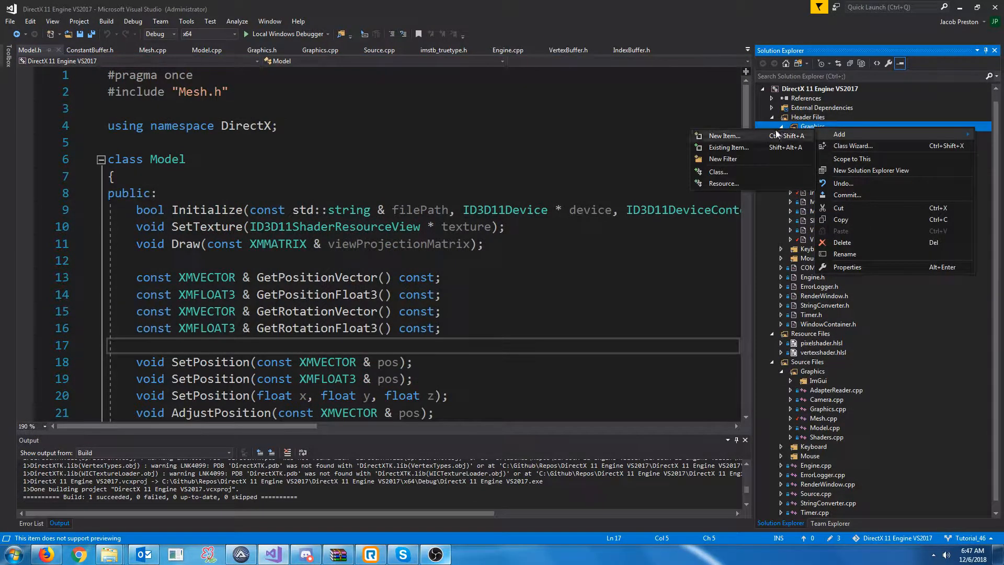
Create GameObject.h under Header Files > Graphics via Add New Item
left_click(725, 136)
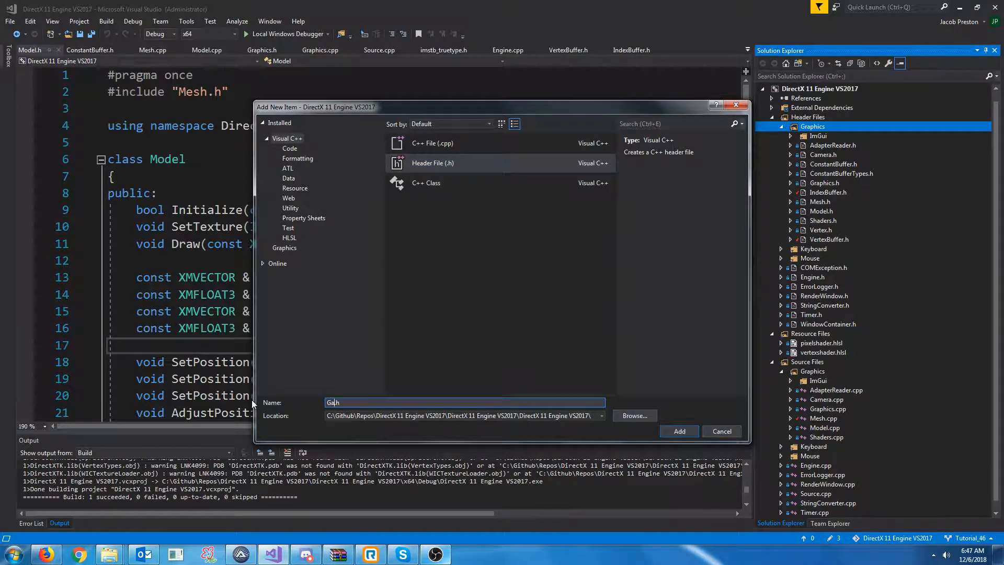
left_click(678, 431)
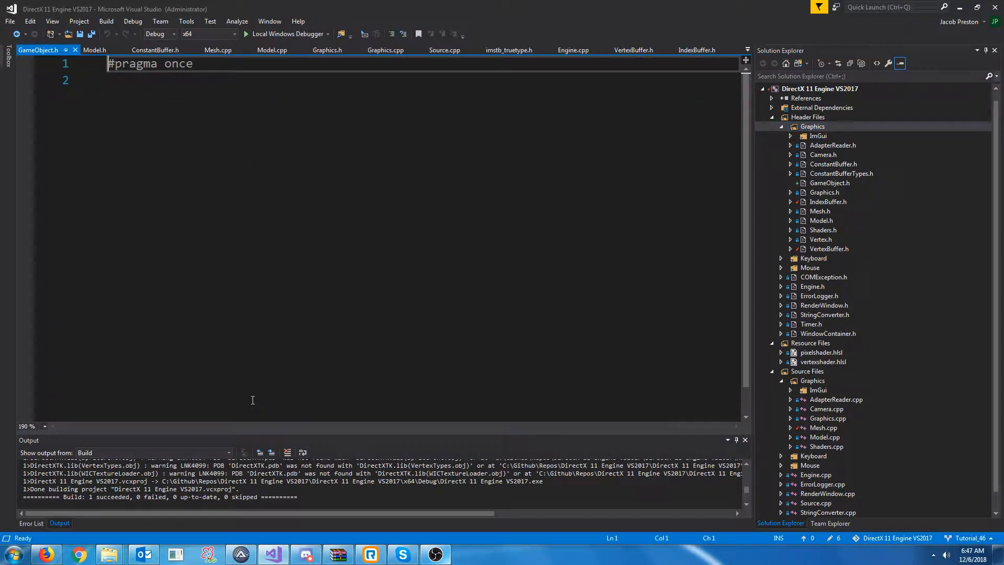
Create GameObject.cpp as a C++ File under Source Files > Graphics
right_click(812, 381)
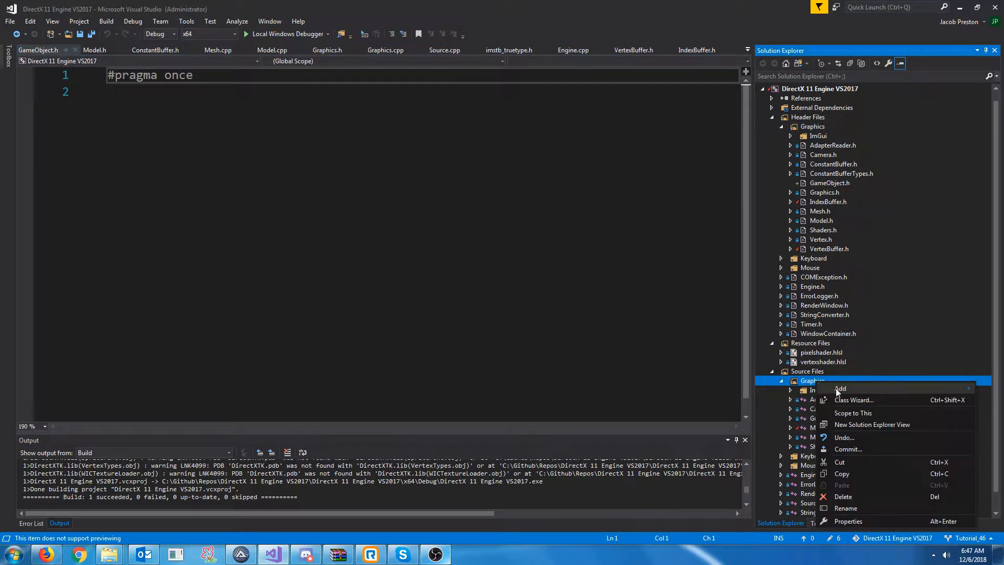
left_click(840, 389)
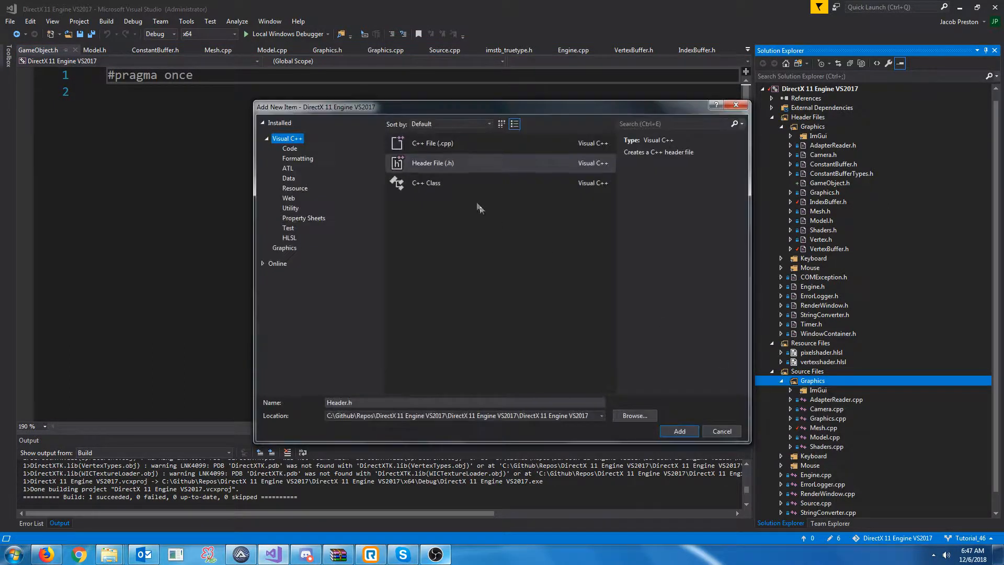
left_click(432, 143)
type("GameObject.cpp")
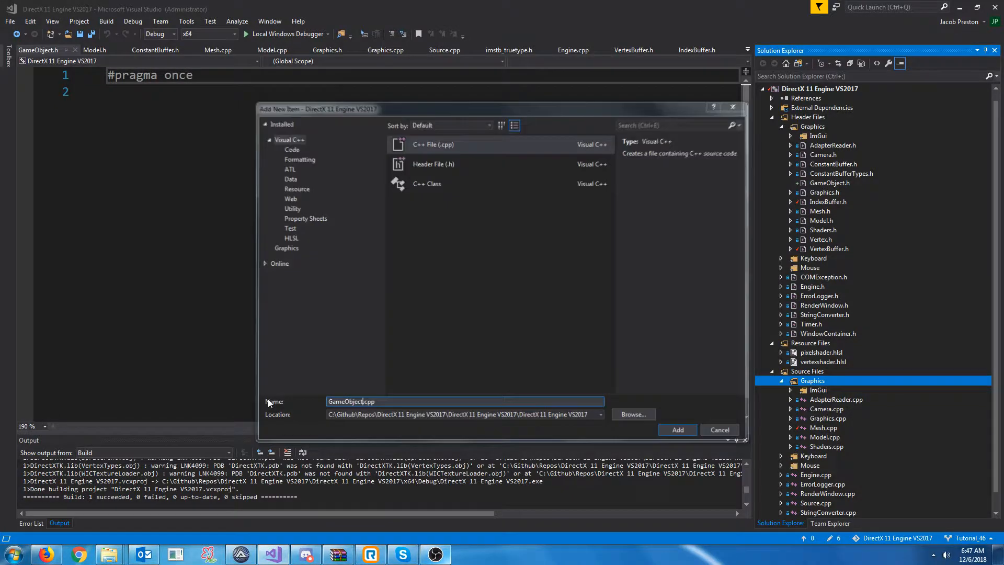
left_click(677, 429)
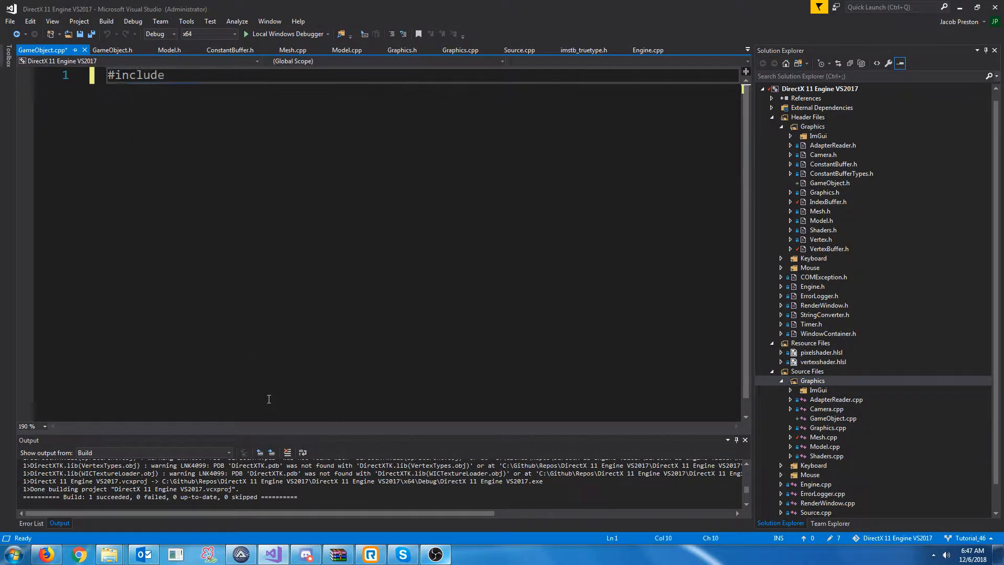
Add #include "GameObject.h" to GameObject.cpp and move both files into the Graphics directory on disk
type("\"GameObject.h\"")
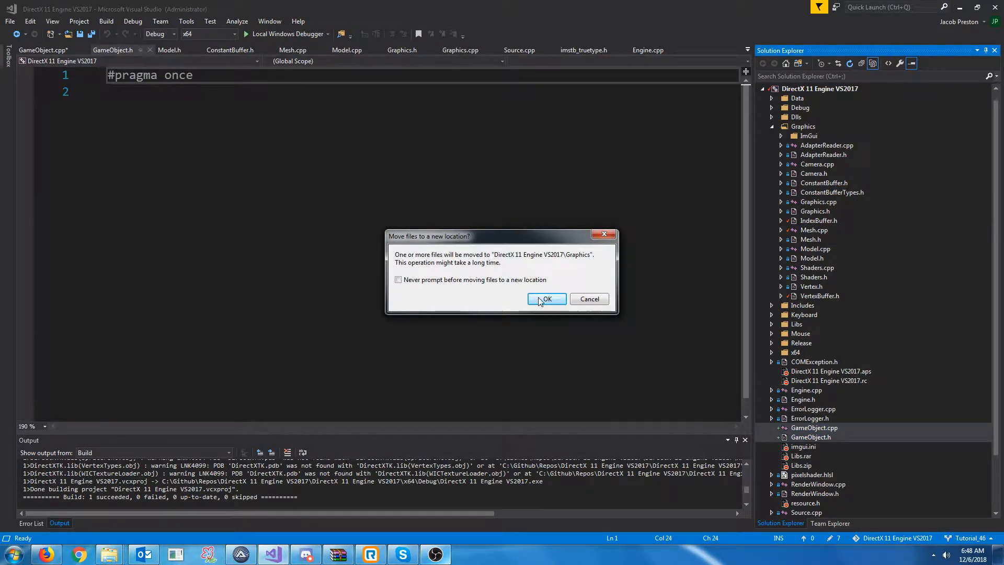
left_click(545, 299)
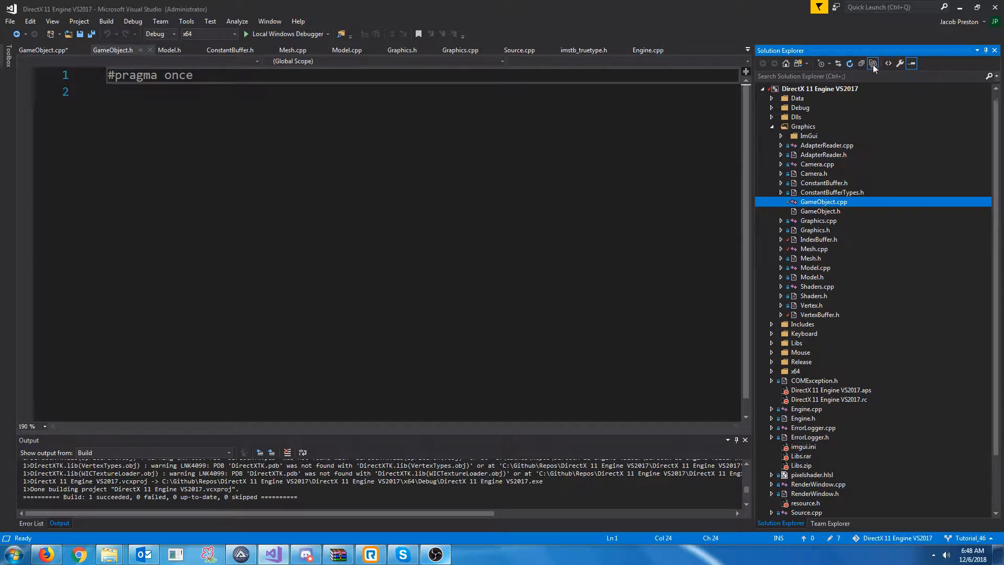
left_click(873, 62)
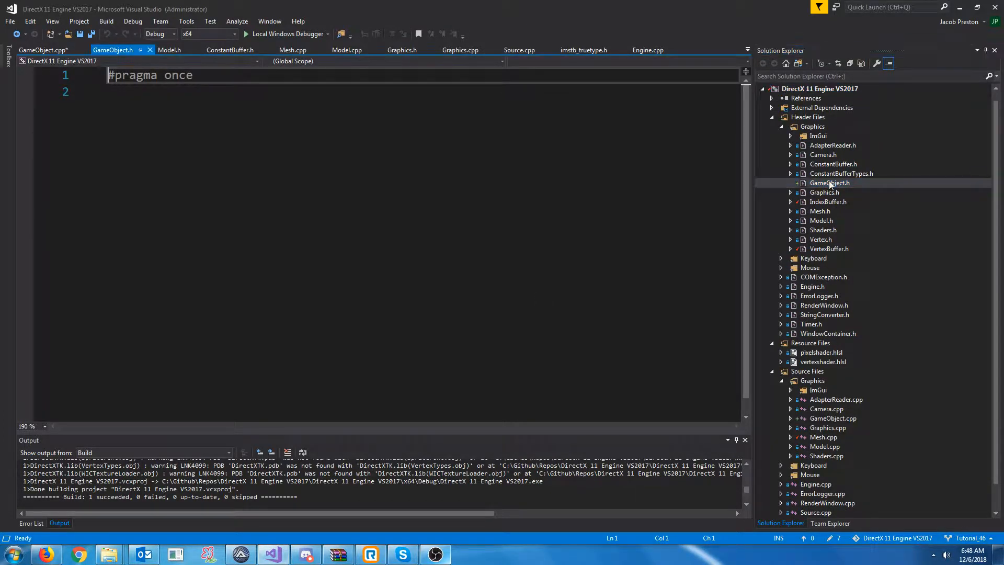
Write #include "Model.h" and an empty class GameObject { } in GameObject.h
type("#include \"Model.h")
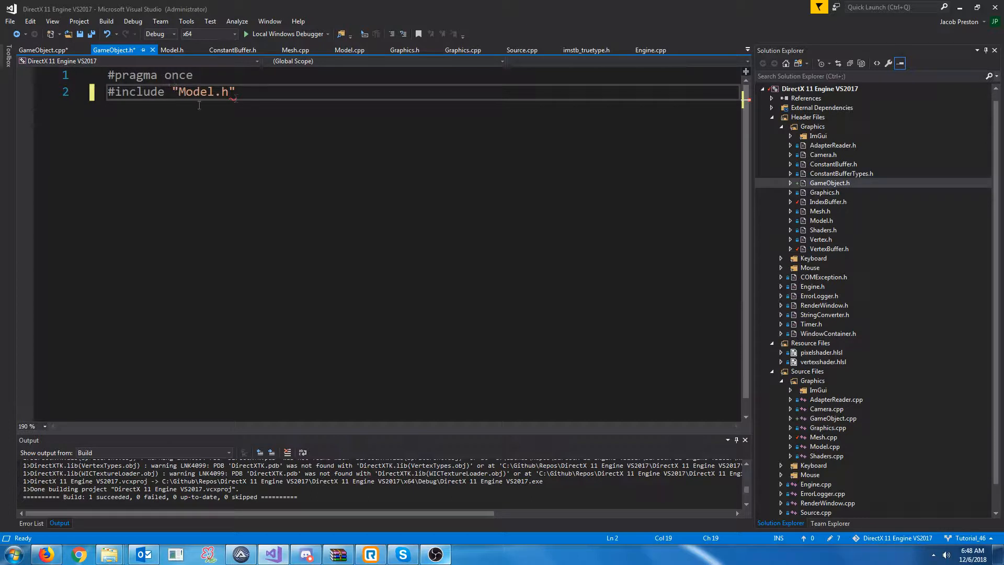
key("enter")
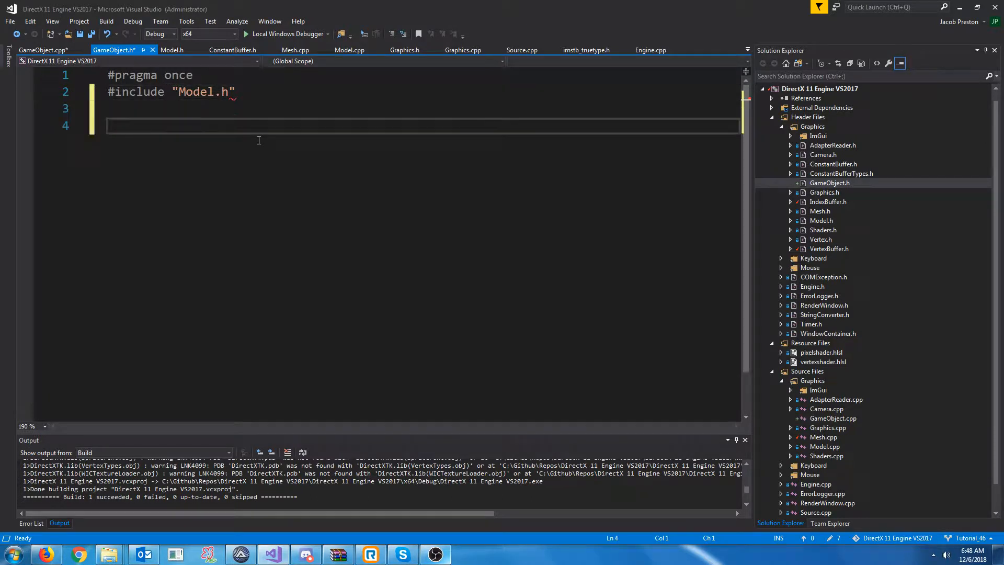
type("clas")
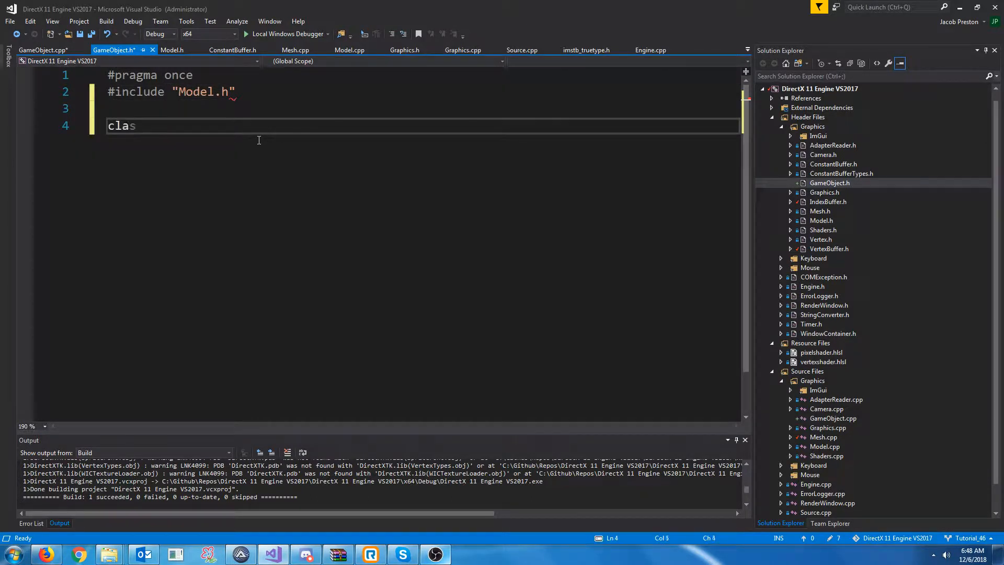
type("s GameObject")
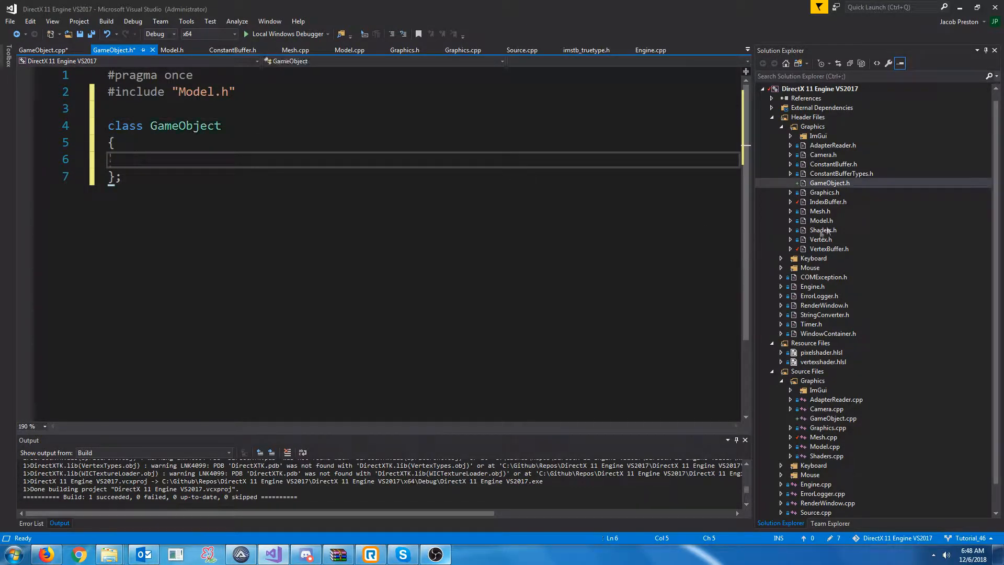
left_click(173, 50)
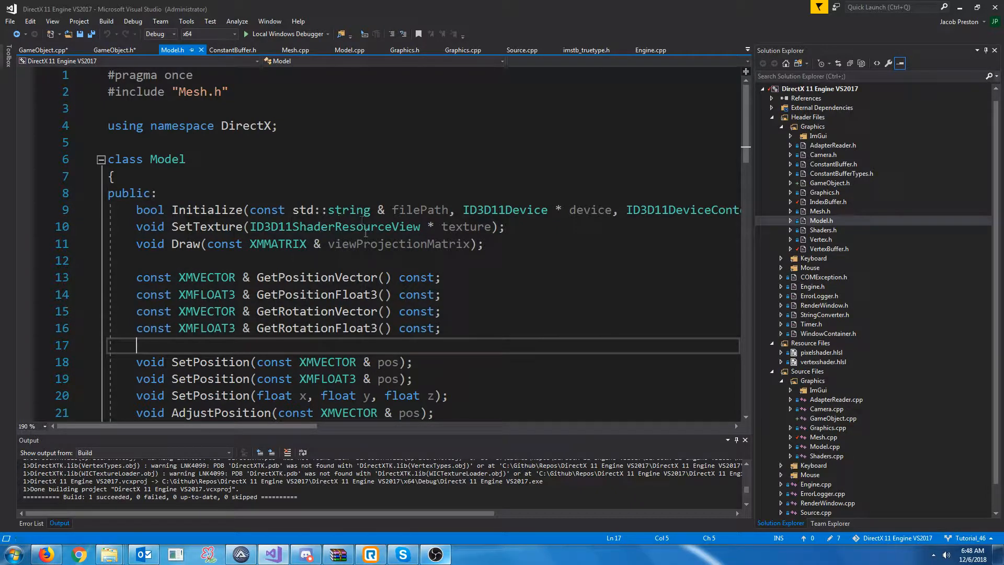
Copy Model's public Initialize, Draw and position/rotation declarations into GameObject
scroll("down", 3)
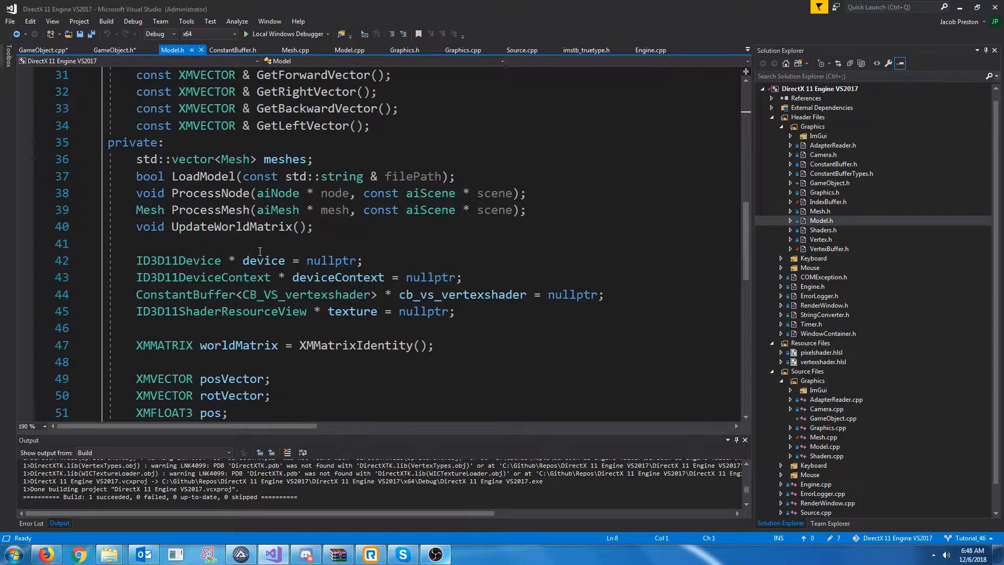
scroll("down", 3)
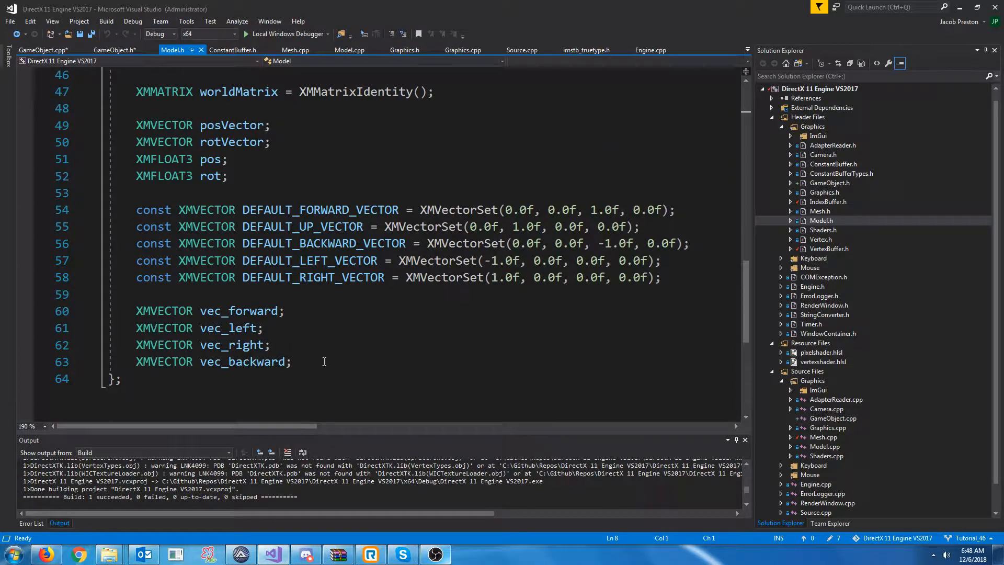
left_click_drag(136, 91, 292, 361)
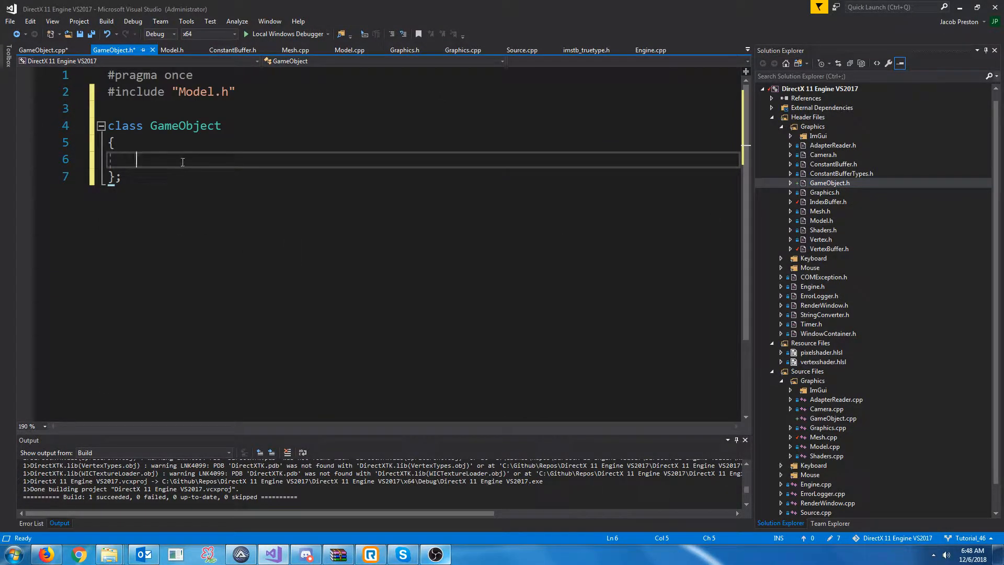
scroll("down", 3)
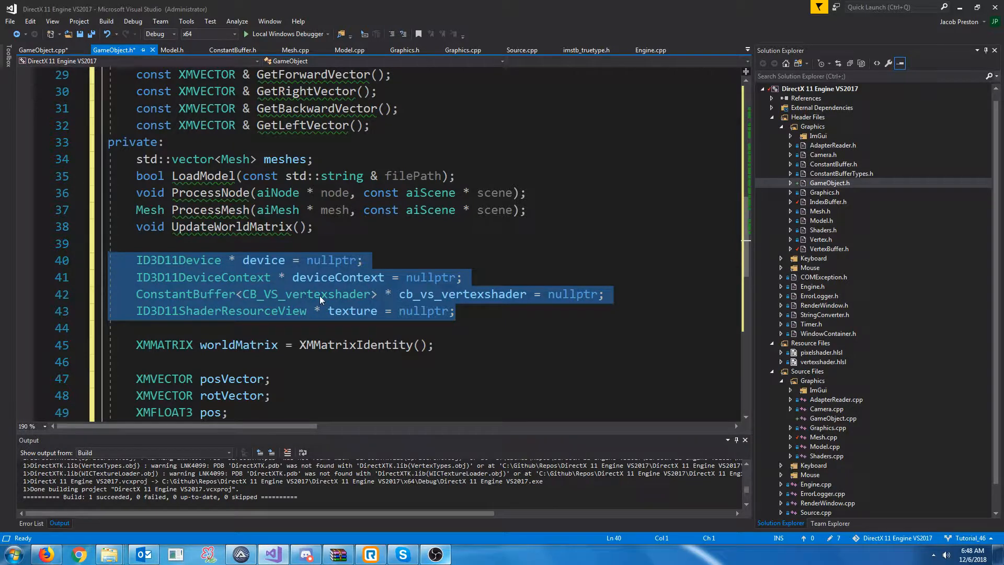
mouse_move(242, 321)
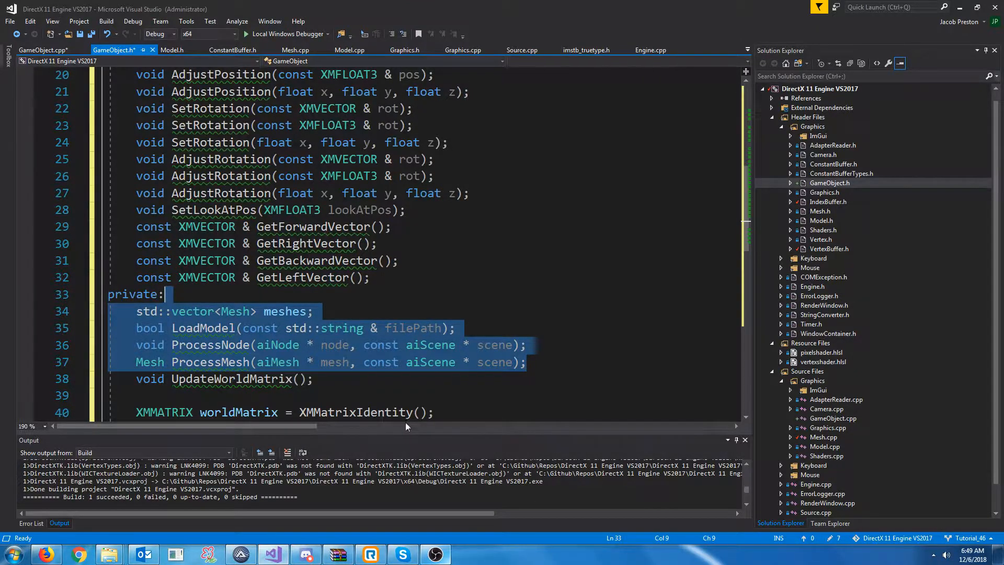
Declare a private 'Model model;' member in GameObject.h
type("Mod")
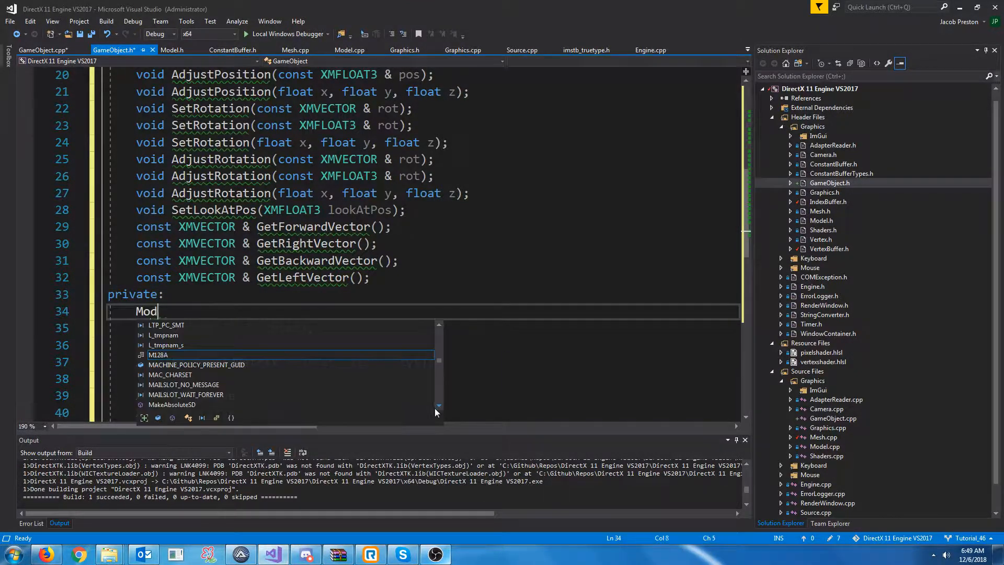
type("el model;")
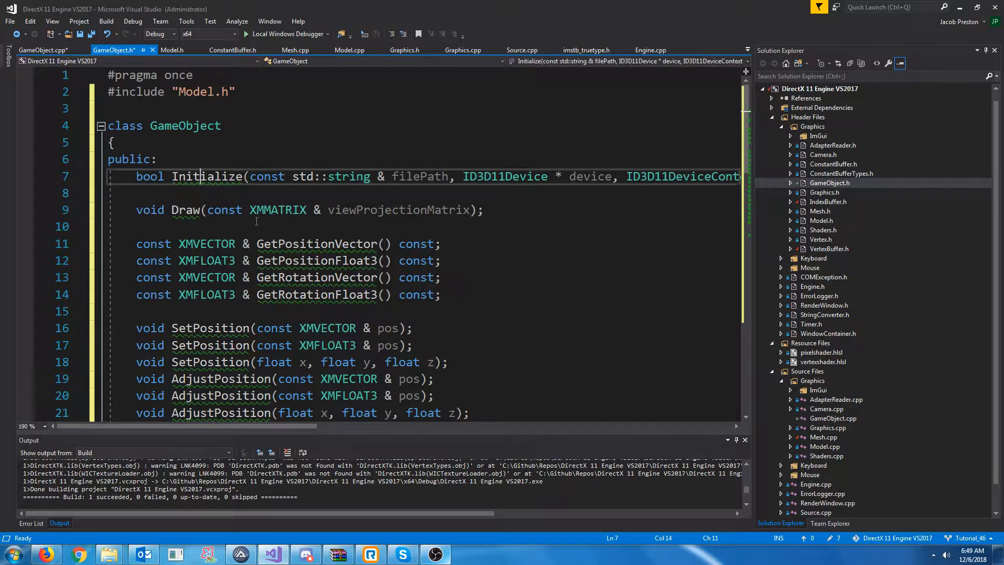
double_click(206, 176)
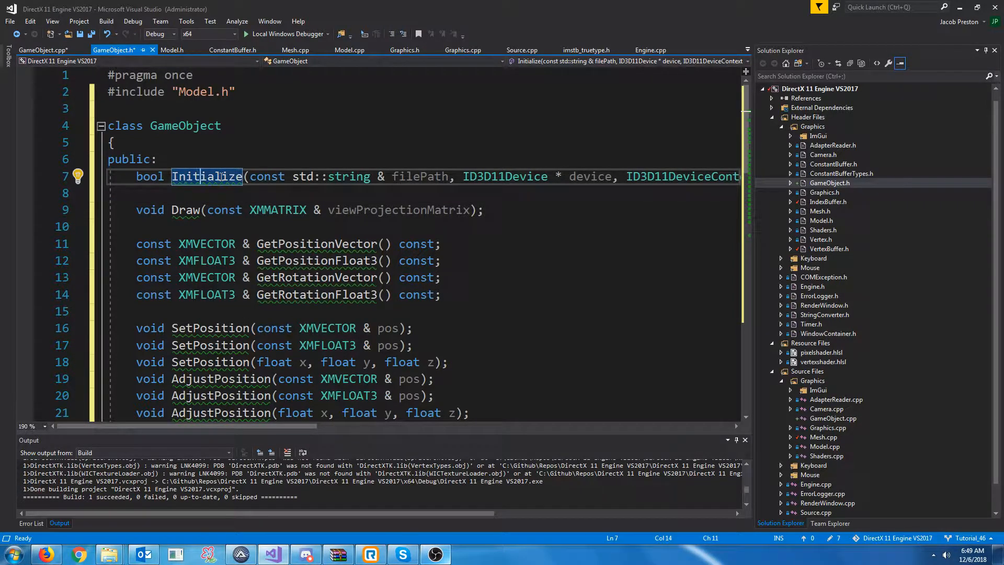
scroll("down", 3)
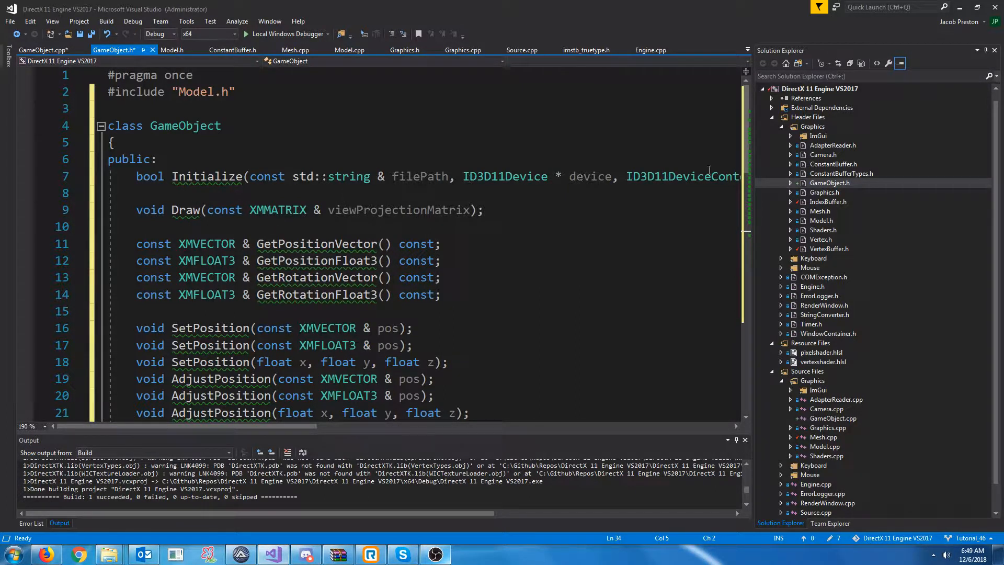
Leave only Initialize, SetTexture and Draw public in Model.h, then go to Model.cpp
left_click(820, 221)
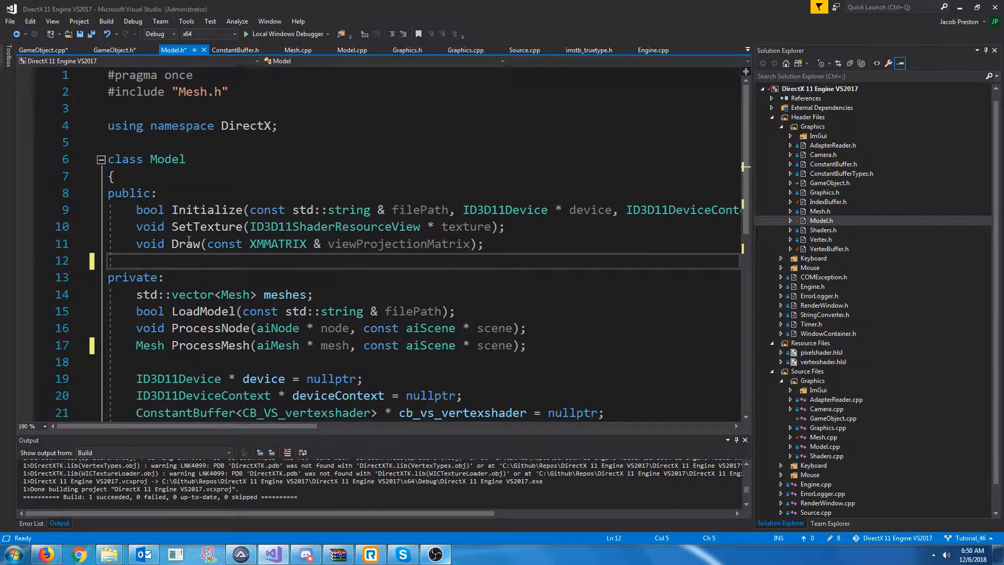
mouse_move(212, 229)
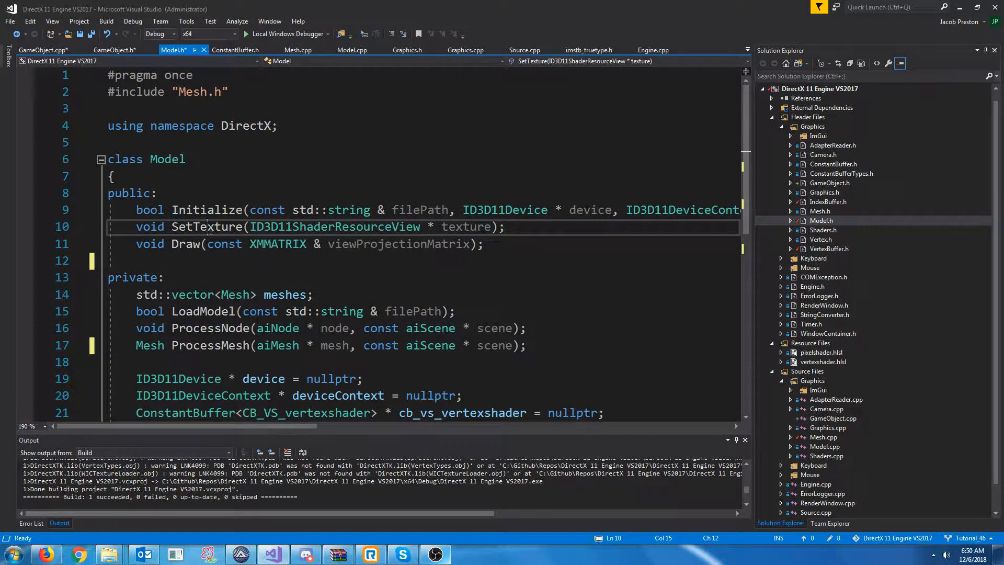
double_click(207, 226)
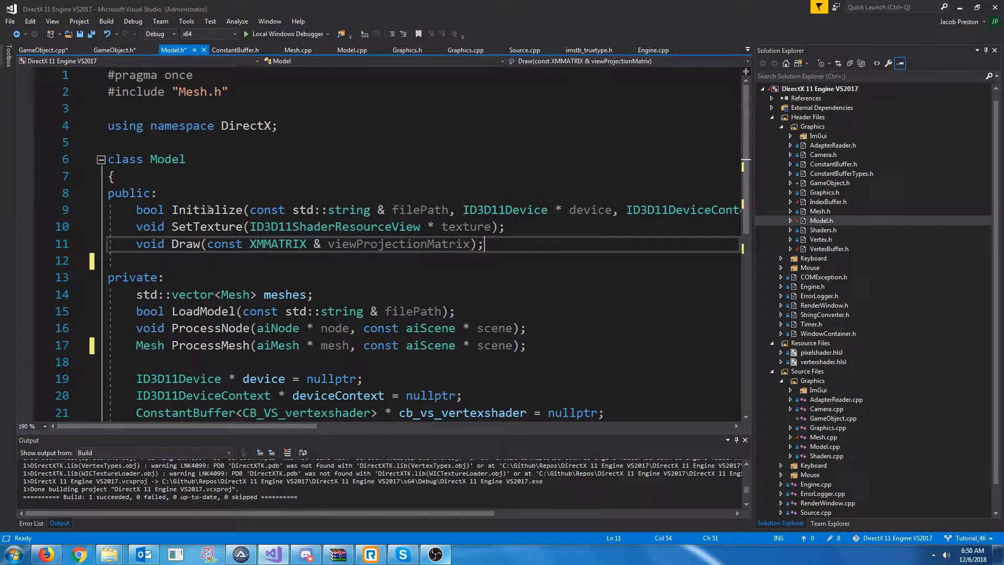
left_click(351, 50)
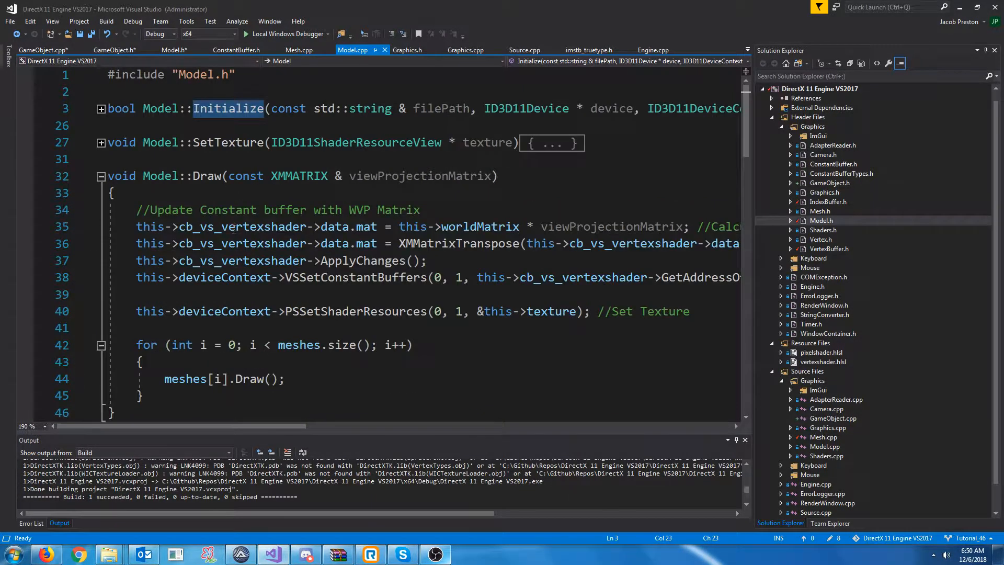
Paste Model::Initialize's implementation from Model.cpp into GameObject.cpp under the GameObject.h include
left_click(101, 107)
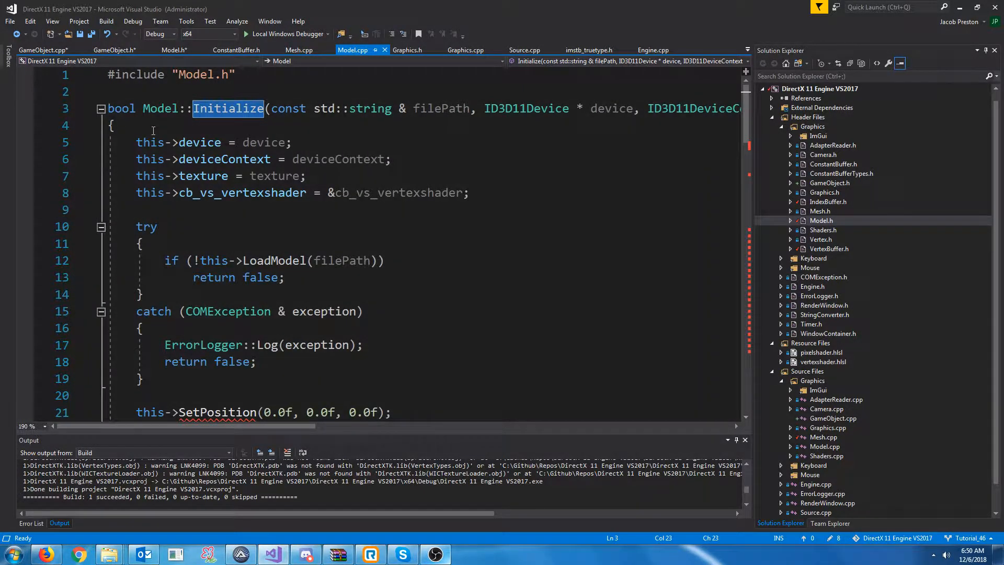
scroll("down", 3)
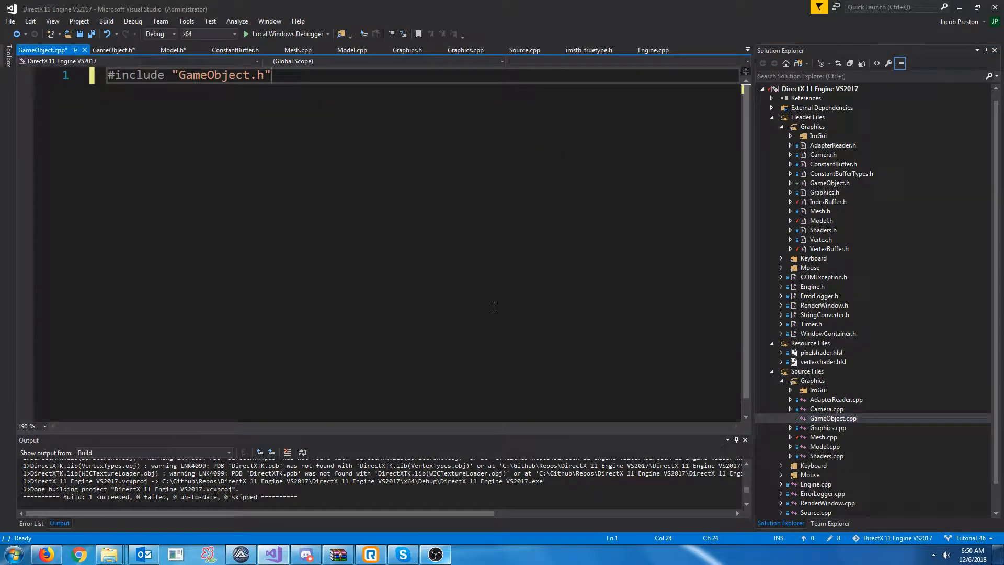
scroll("down", 3)
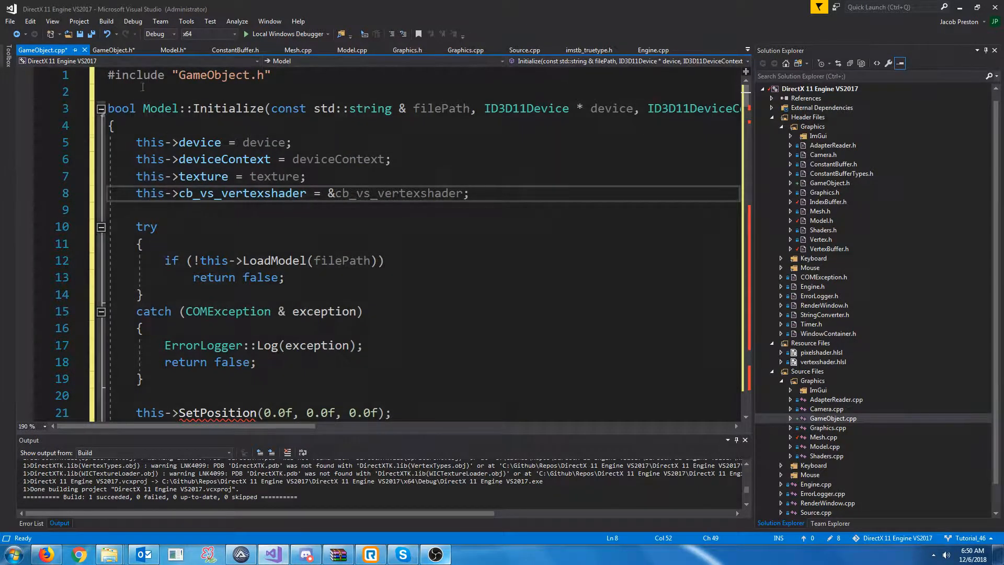
Replace all 'Model::' with 'GameObject::' in the current document, covering Initialize, SetTexture and Draw
double_click(160, 108)
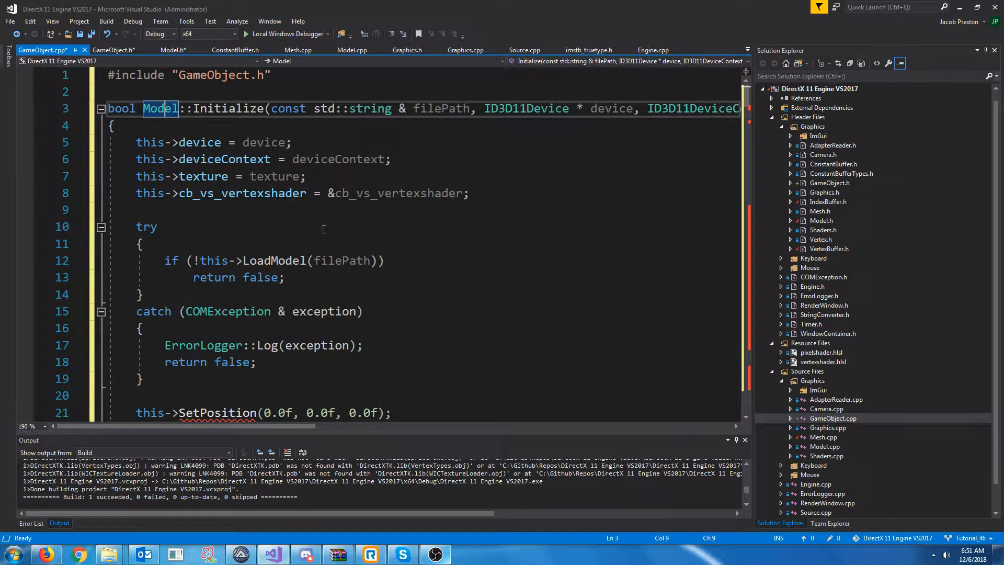
key("ctrl+f")
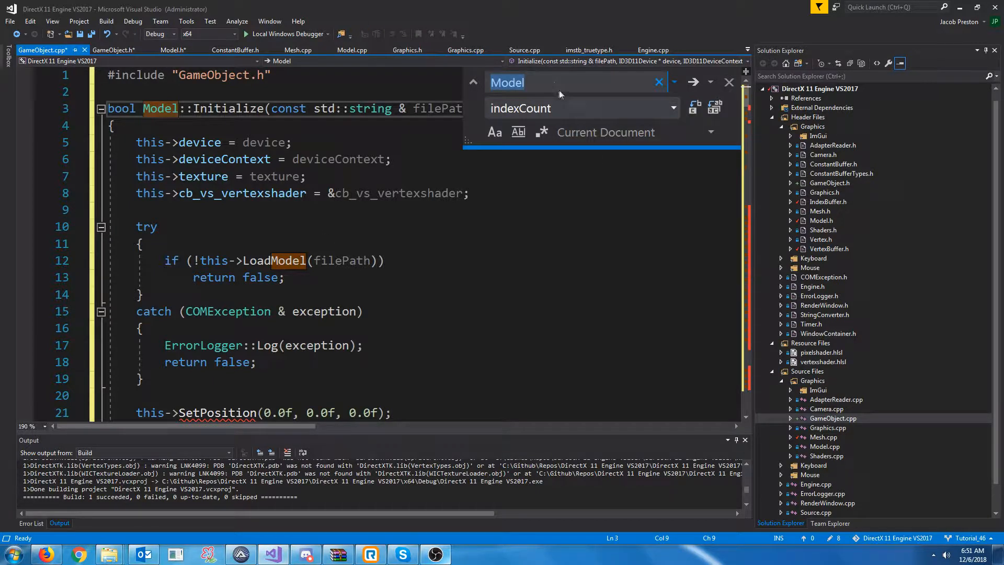
type("Model::")
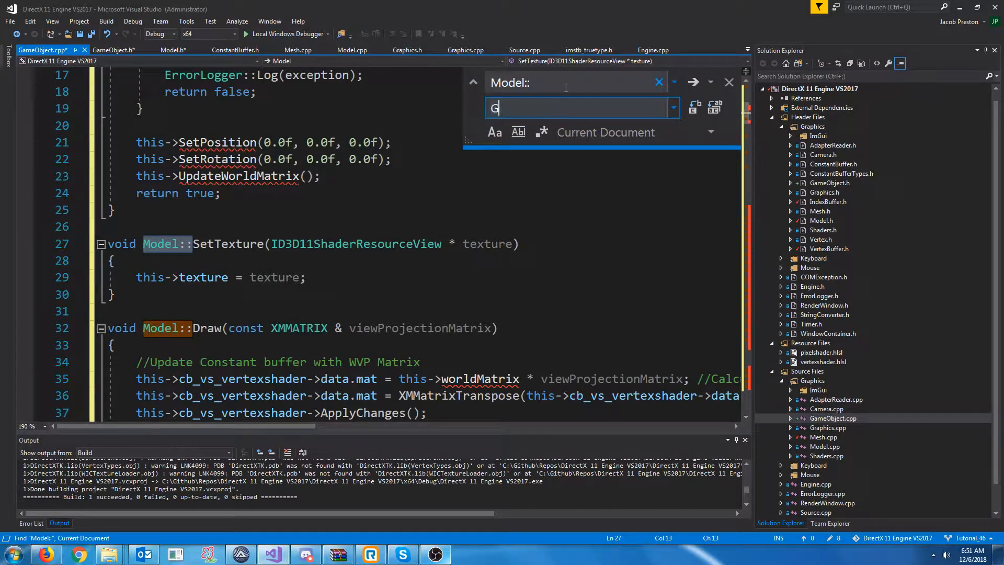
type("ameObject::")
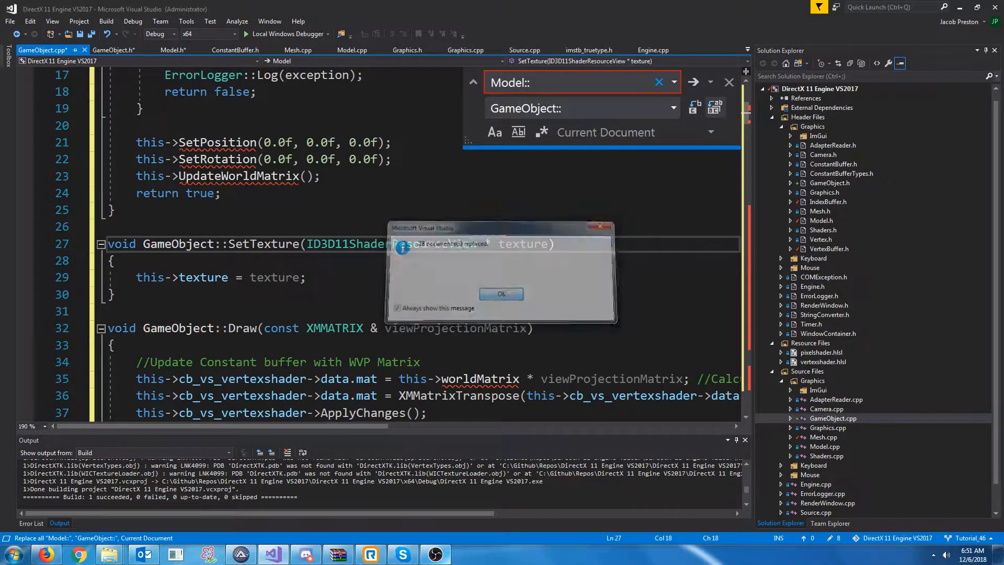
left_click(501, 293)
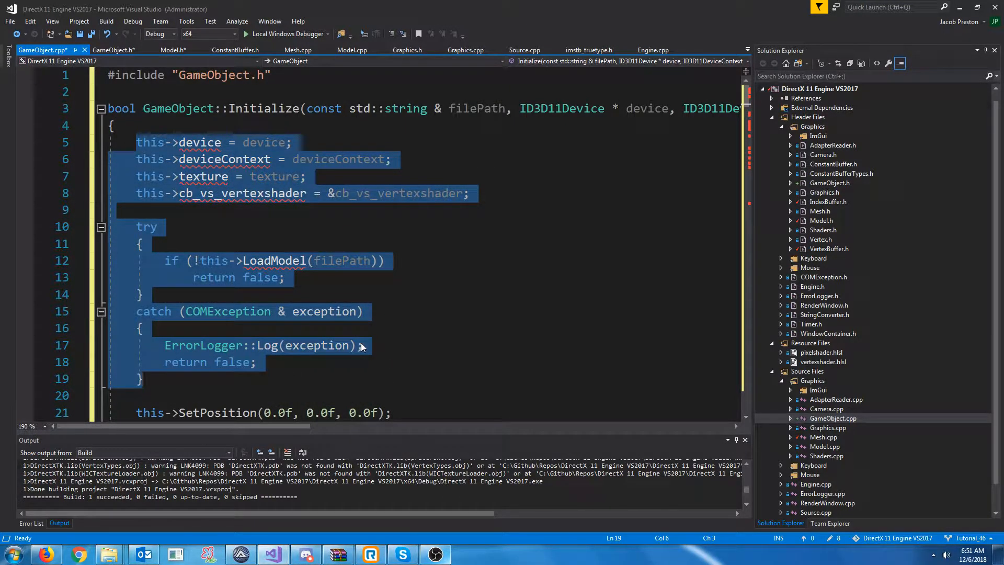
Reduce GameObject::Initialize to 'if (!model.Initialize(...)) return false;' and delete SetTexture
key("Delete")
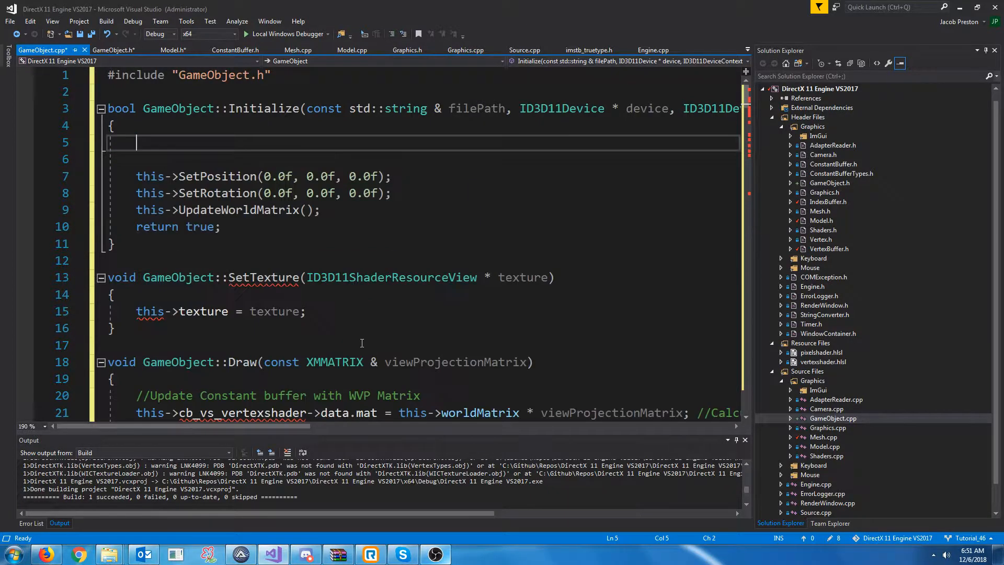
type("if (model.")
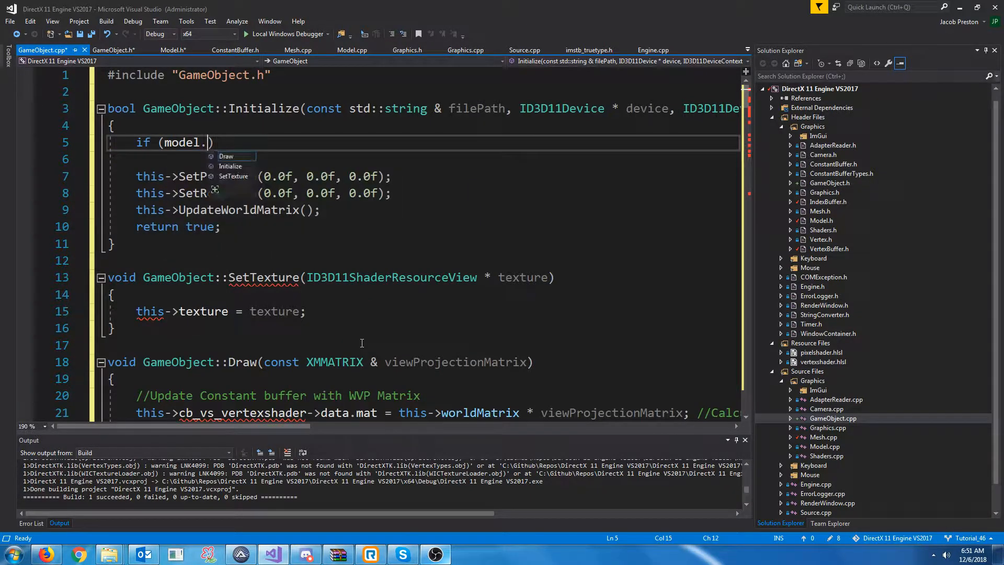
type("Initialize(filePath, device, deviceContext, texture, cb_vs_vertexshade")
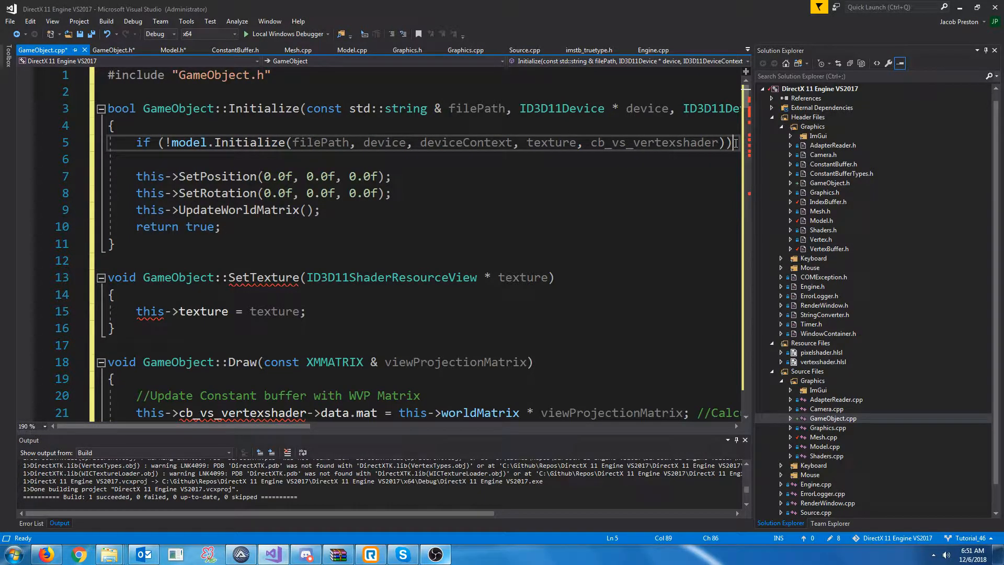
type("retuir")
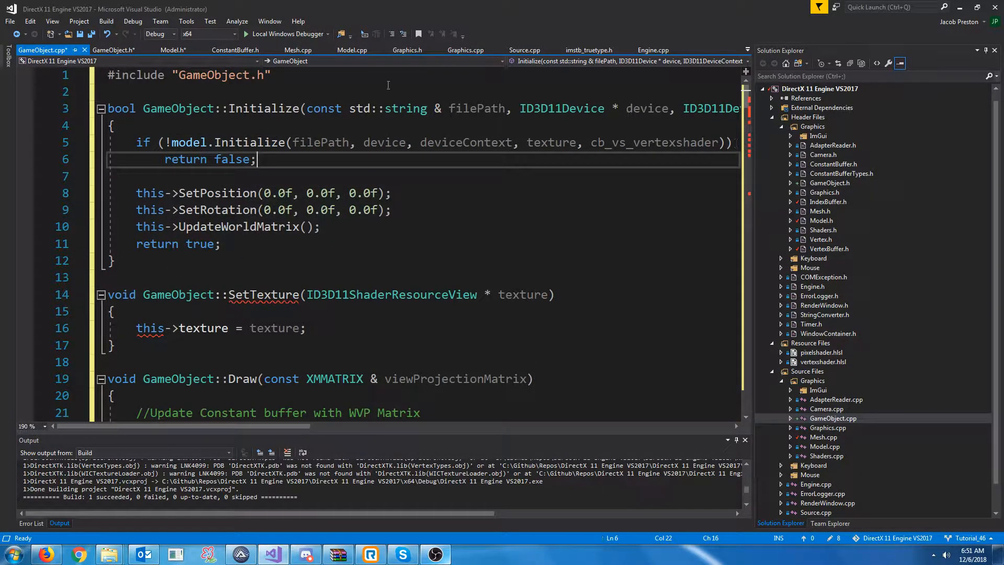
double_click(216, 209)
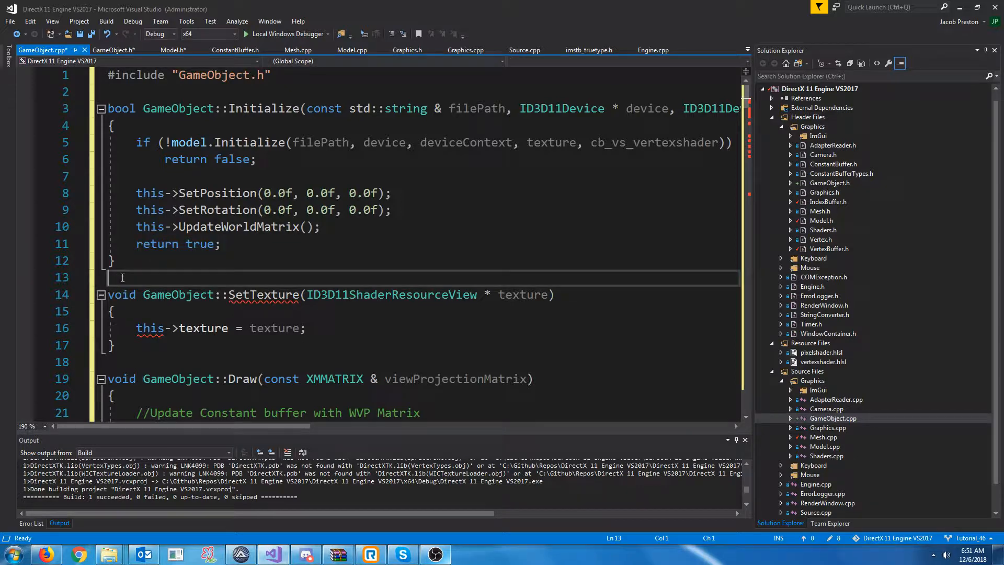
scroll("down", 3)
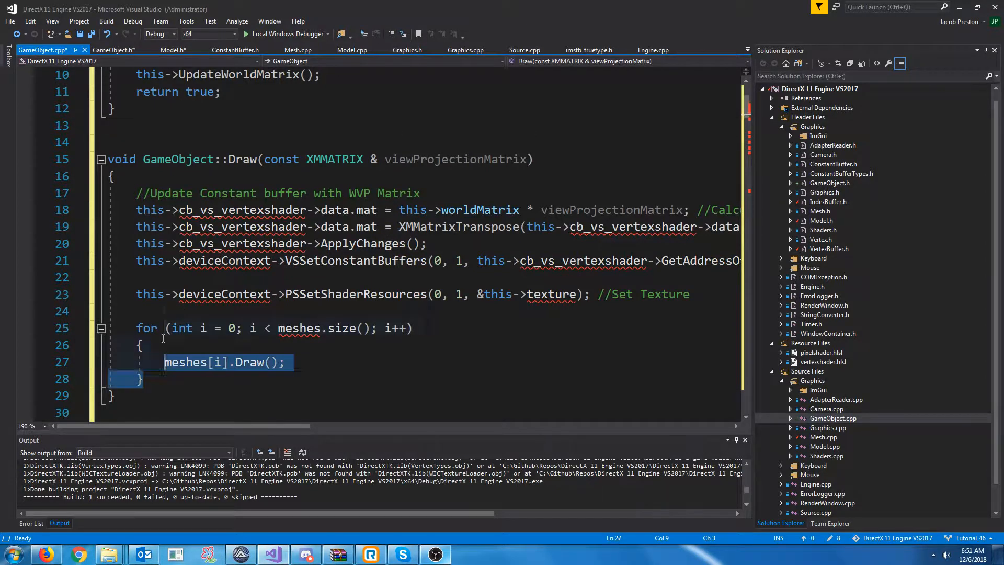
Reduce GameObject::Draw to 'model.Draw(this->worldMatrix, viewProjectionMatrix);'
key("Delete")
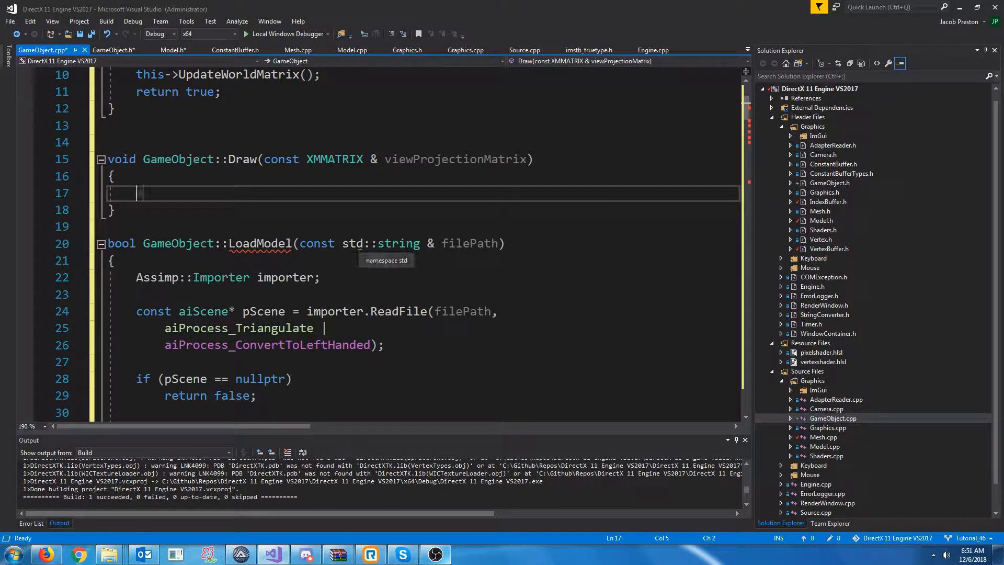
type("model.Draw()")
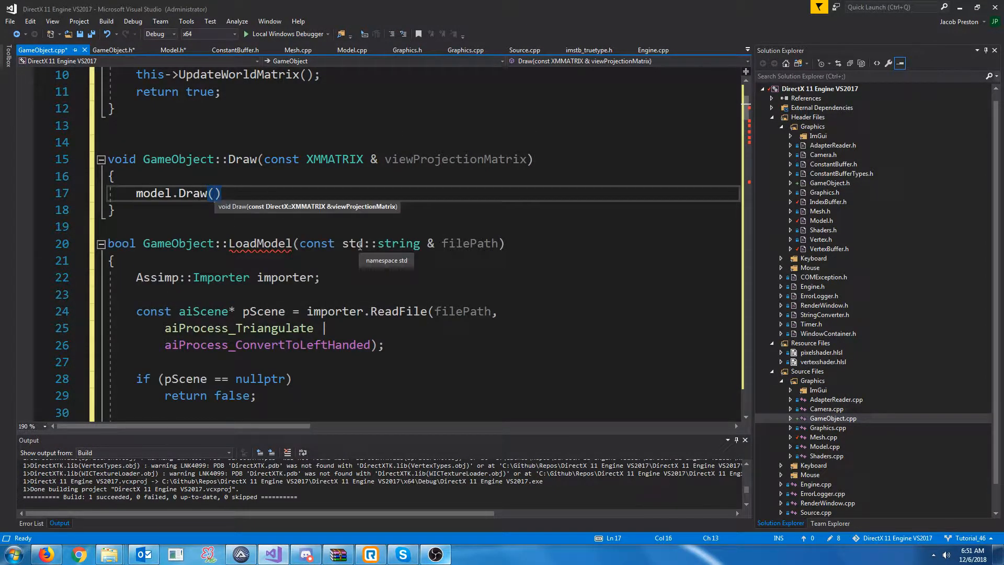
type("viewPro")
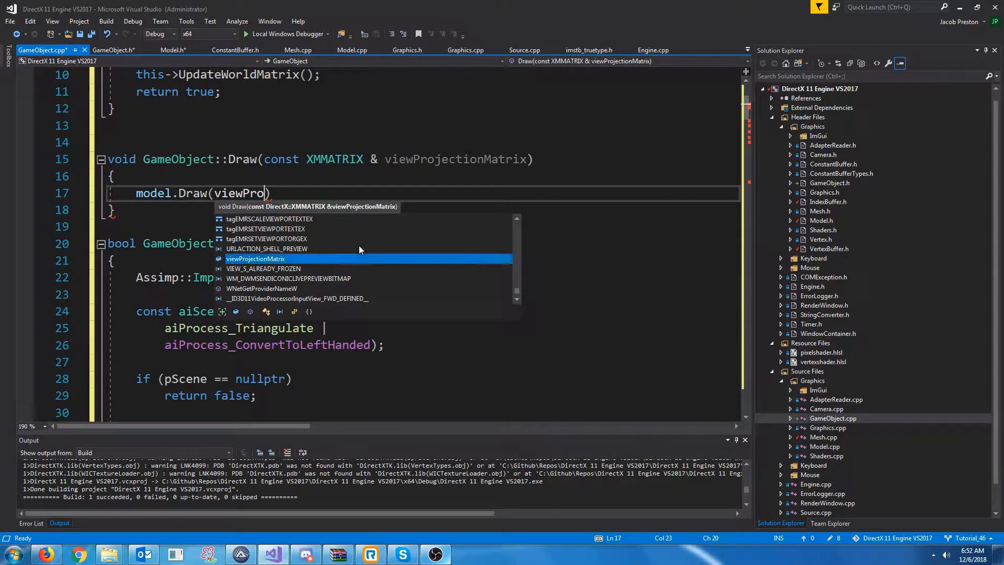
key("Tab")
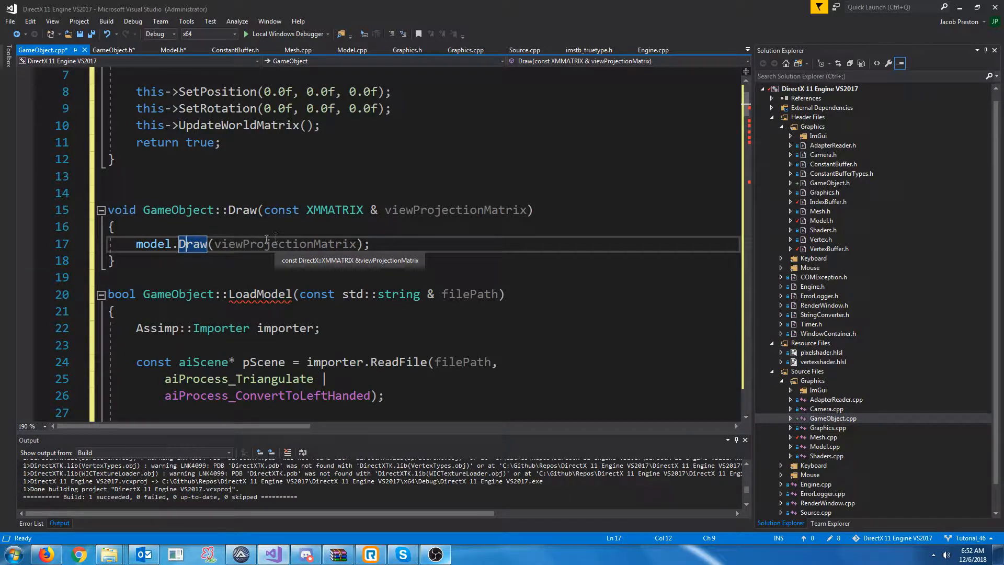
double_click(285, 244)
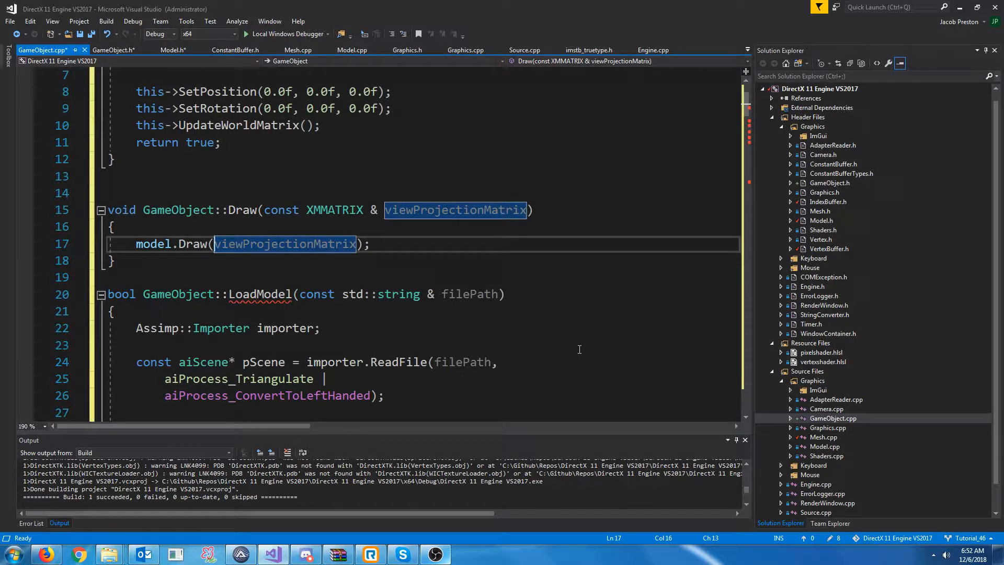
type("this->worldMatrix,")
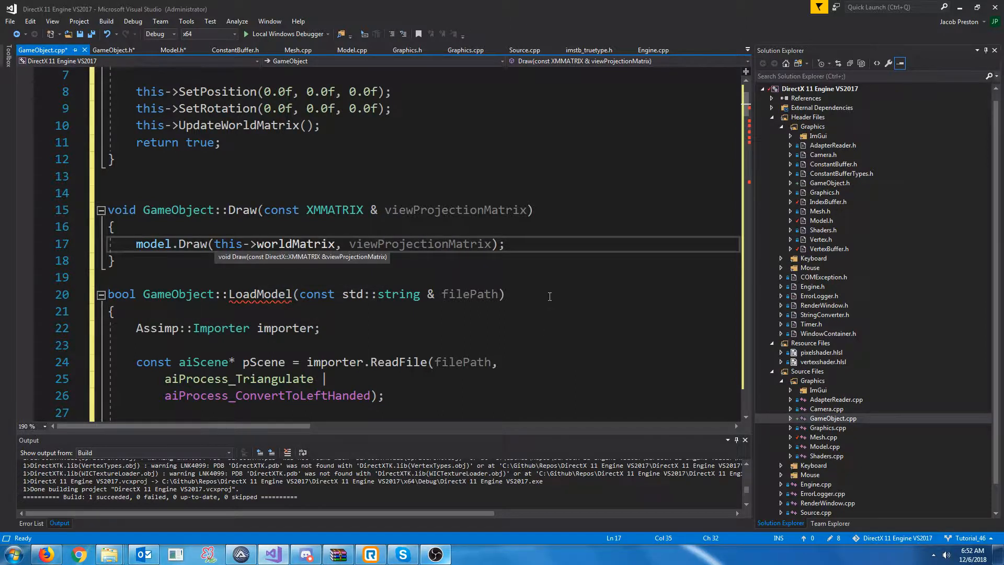
double_click(292, 244)
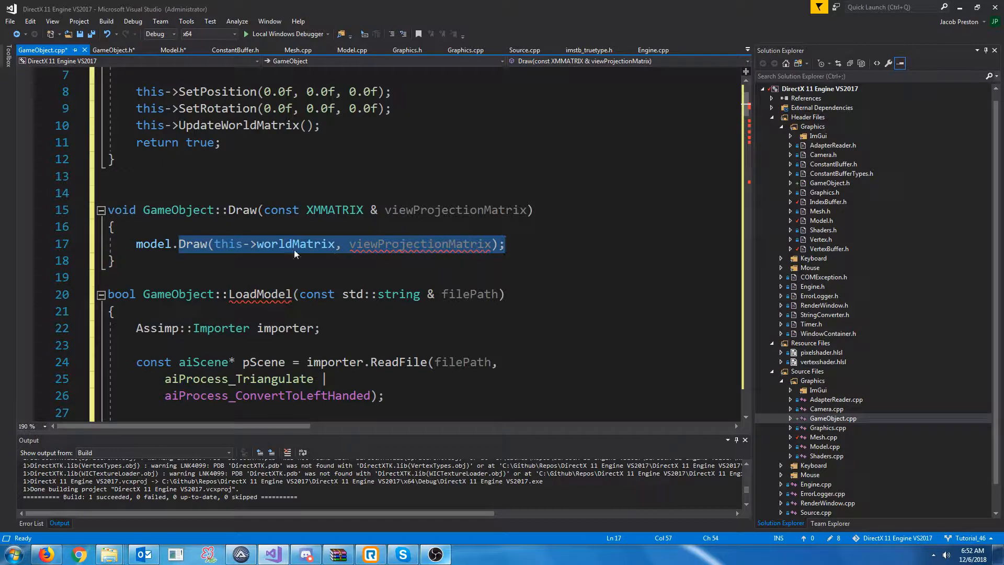
double_click(295, 244)
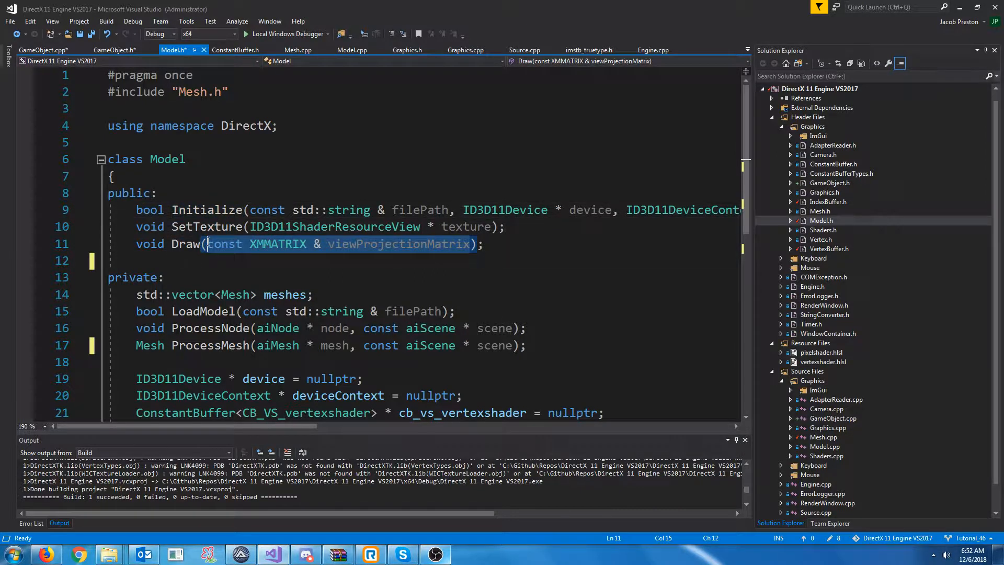
Change Model::Draw to take worldMatrix and viewProjectionMatrix and multiply them for the constant buffer
type("const XMMATRIX & viewProjectionMatrix")
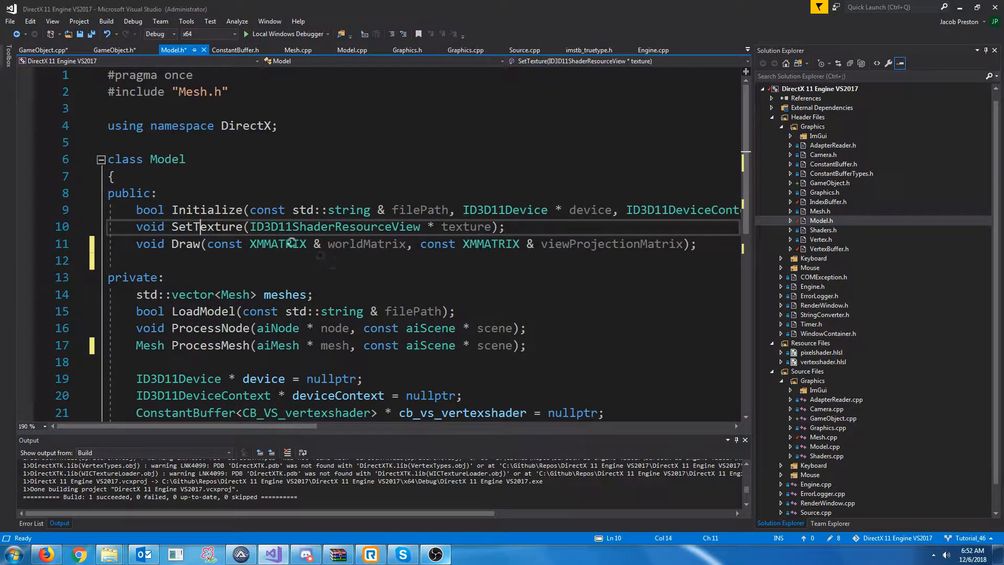
left_click(352, 50)
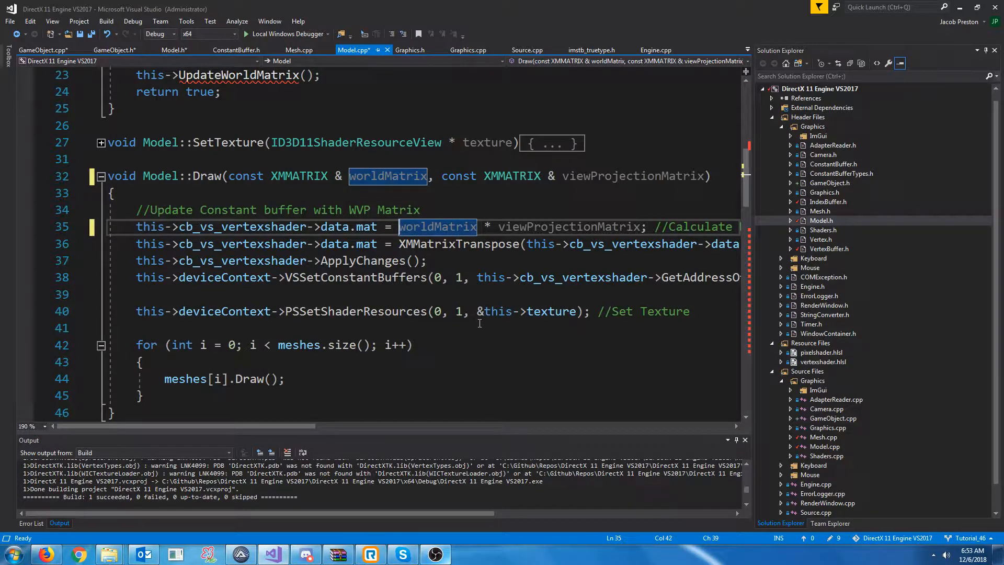
Review GameObject.cpp's functions in Solution Explorer, then return to Model.cpp
left_click(833, 418)
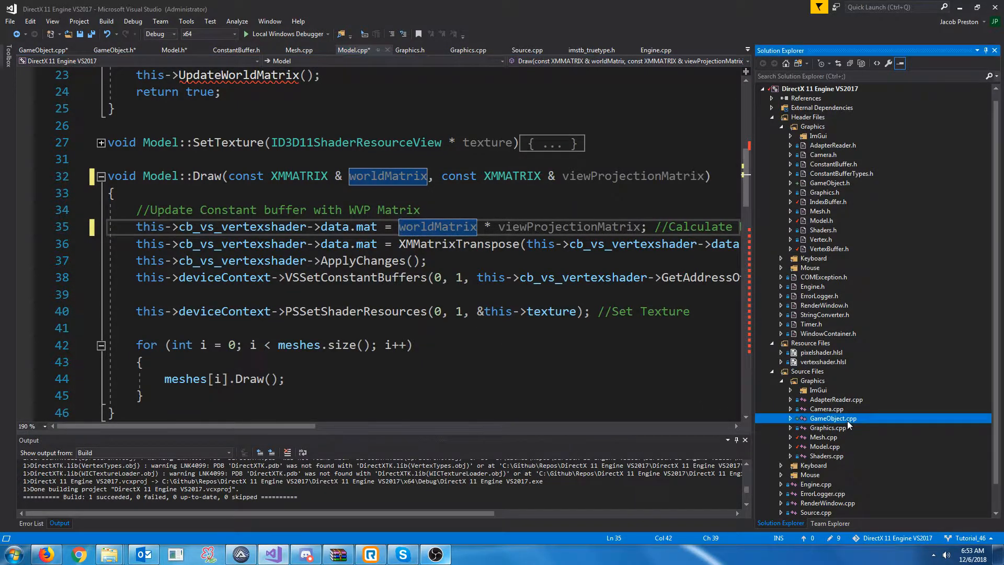
left_click(42, 50)
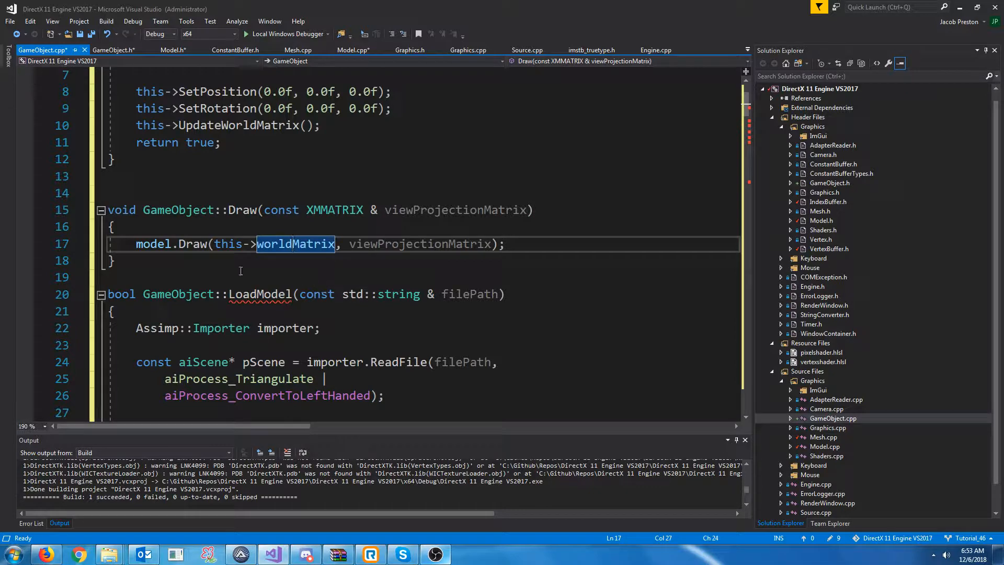
scroll("down", 3)
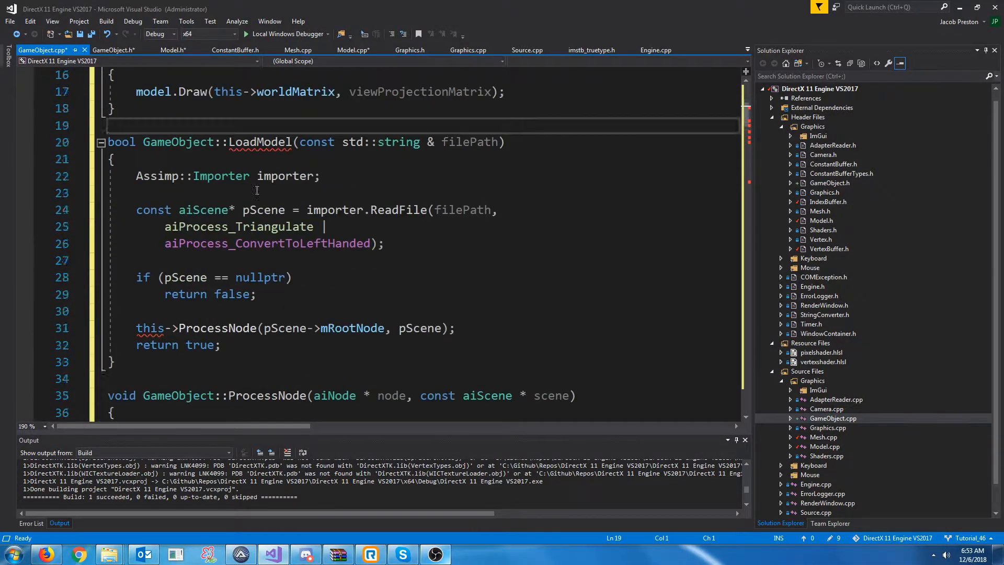
scroll("down", 3)
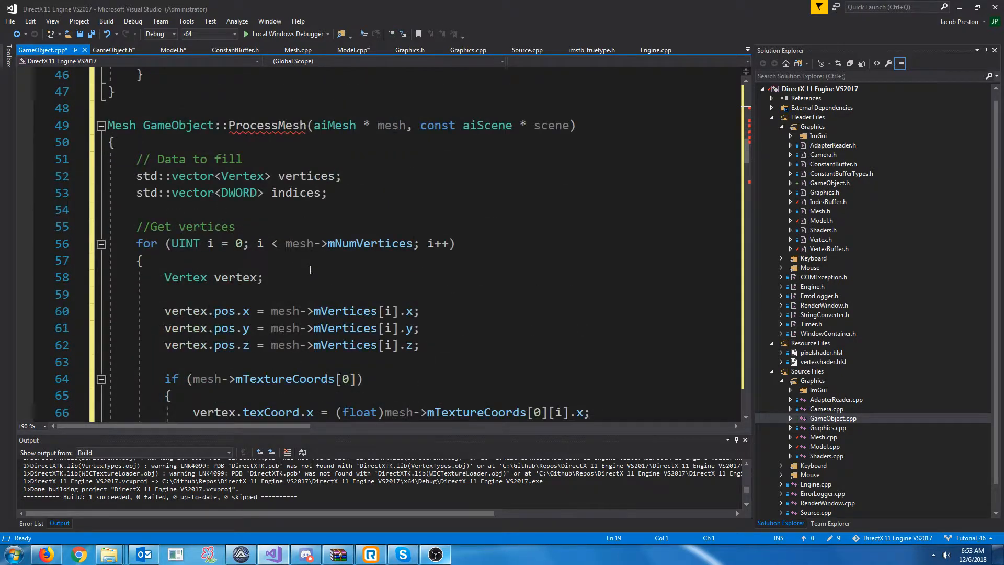
scroll("down", 3)
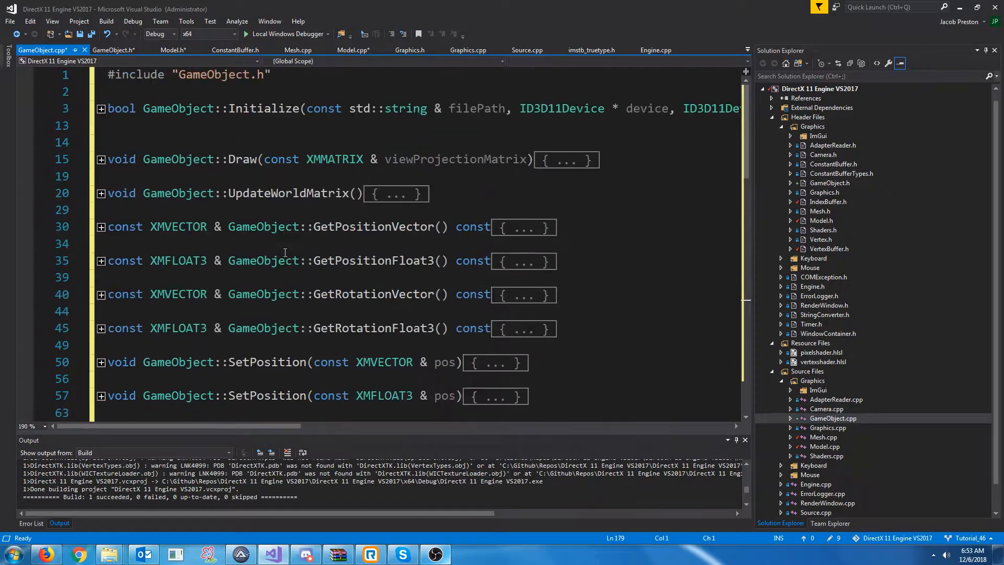
left_click(234, 141)
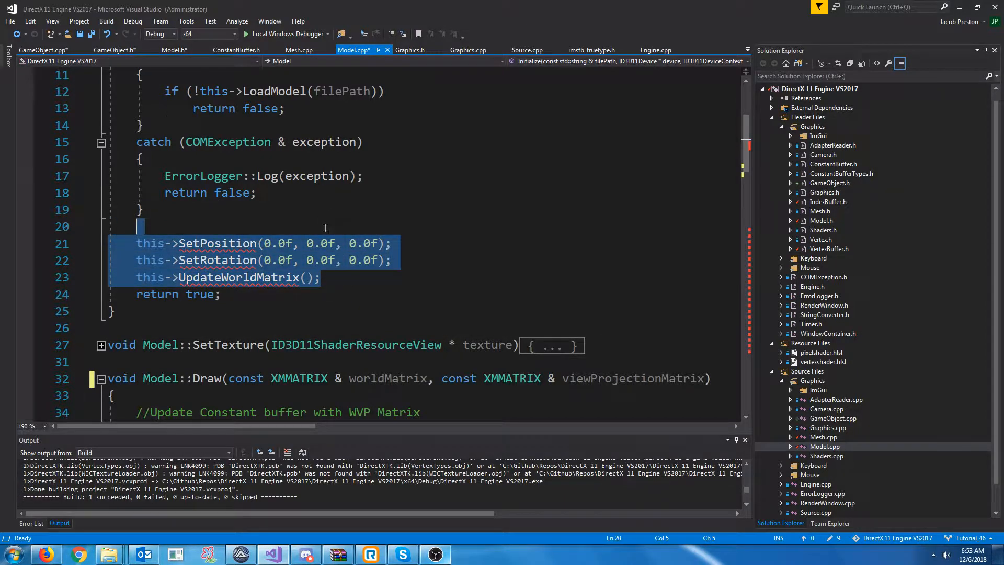
Delete Model.cpp's position, rotation and direction-vector code, keeping Initialize, SetTexture, Draw and loaders
key("Delete")
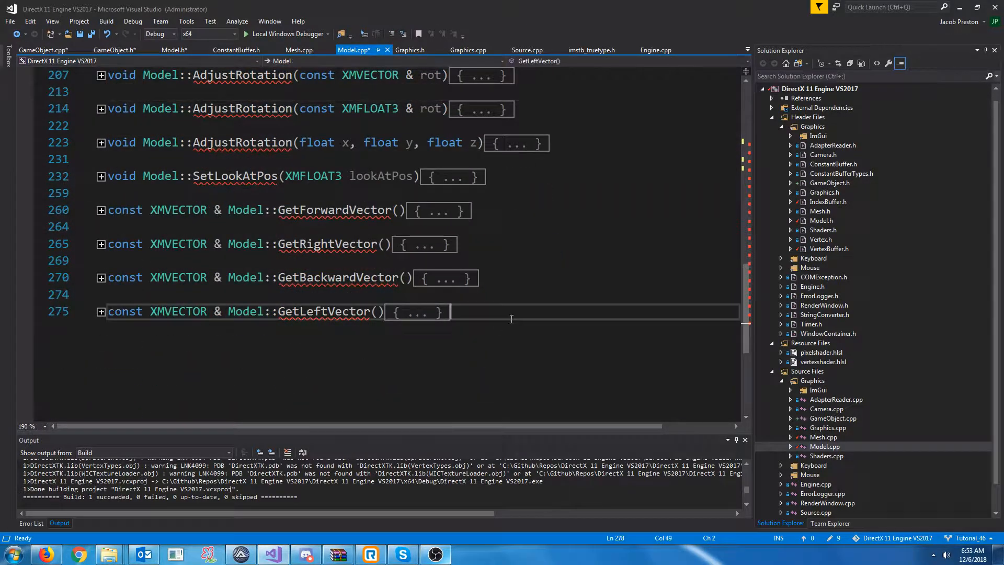
scroll("up", 3)
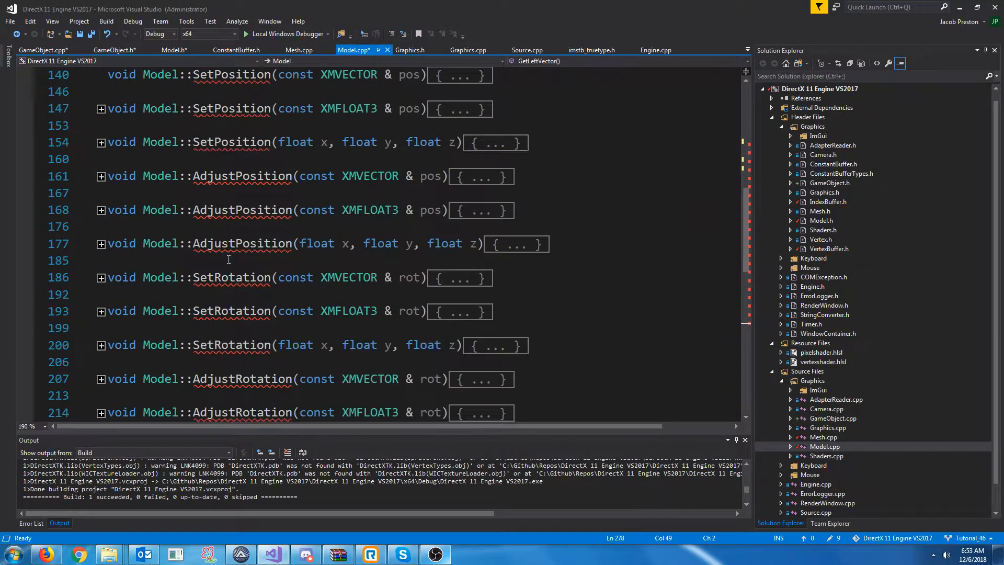
scroll("up", 3)
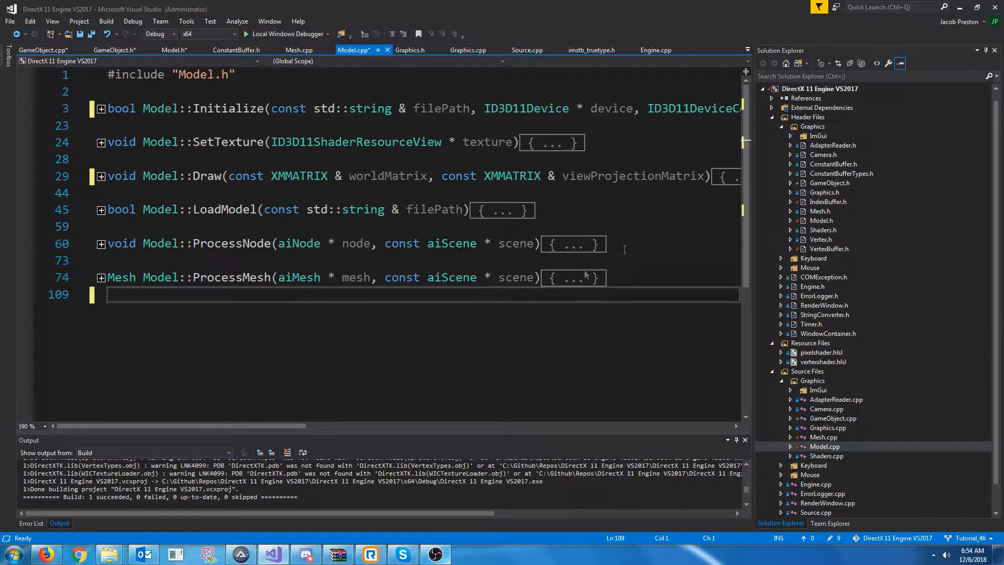
mouse_move(909, 278)
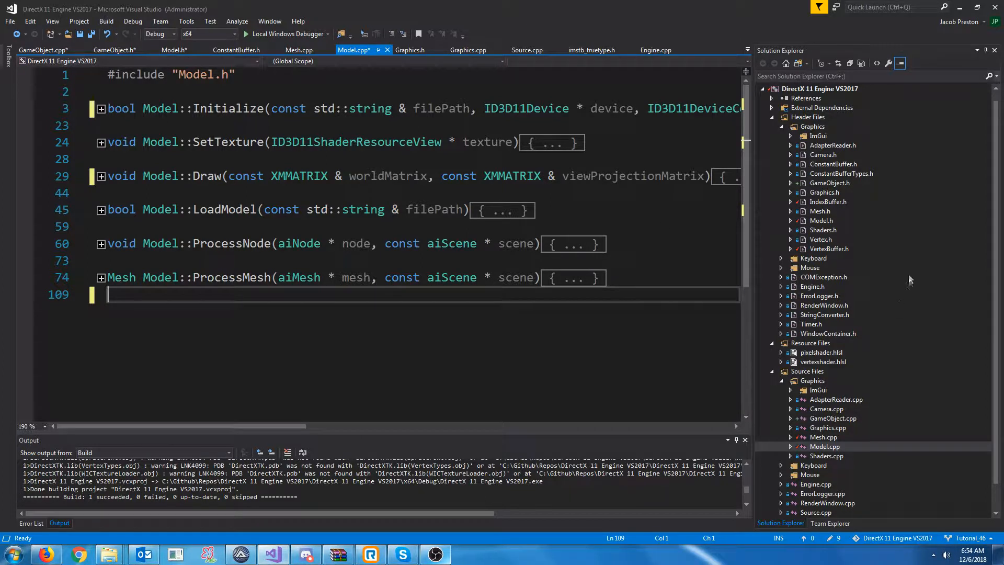
mouse_move(827, 216)
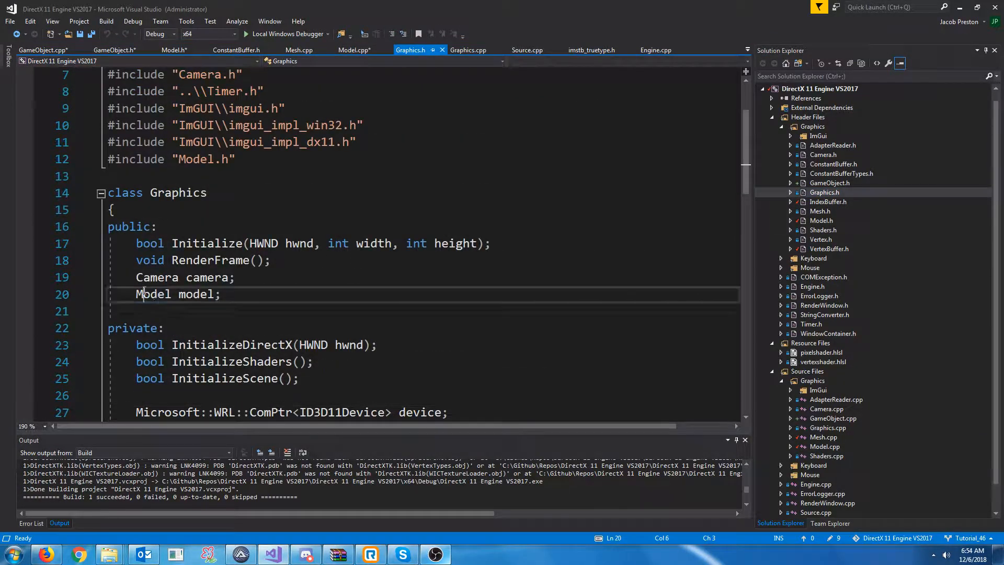
Change Graphics.h's 'Model model;' member to 'GameObject gameObject;'
double_click(153, 294)
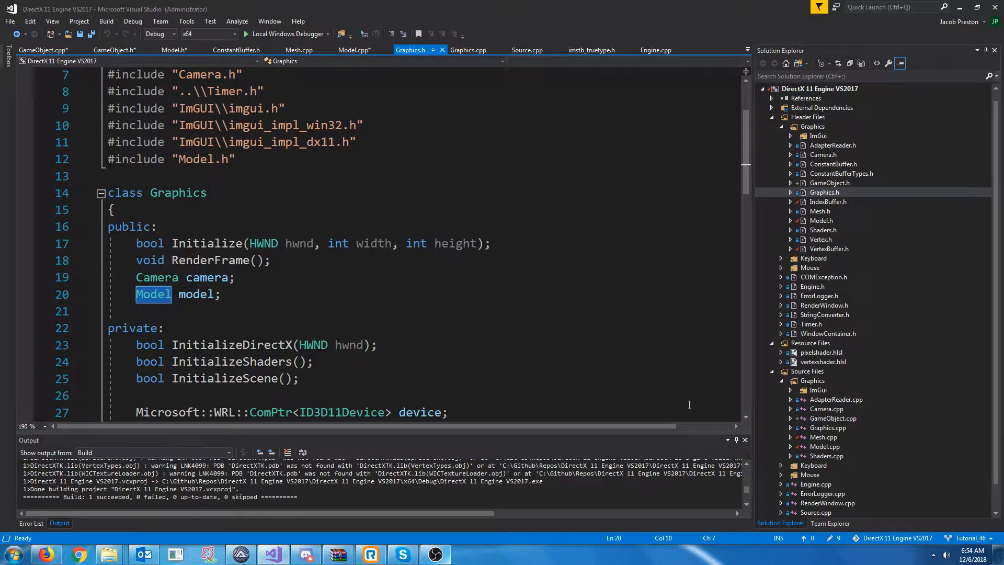
type("GameObject game;")
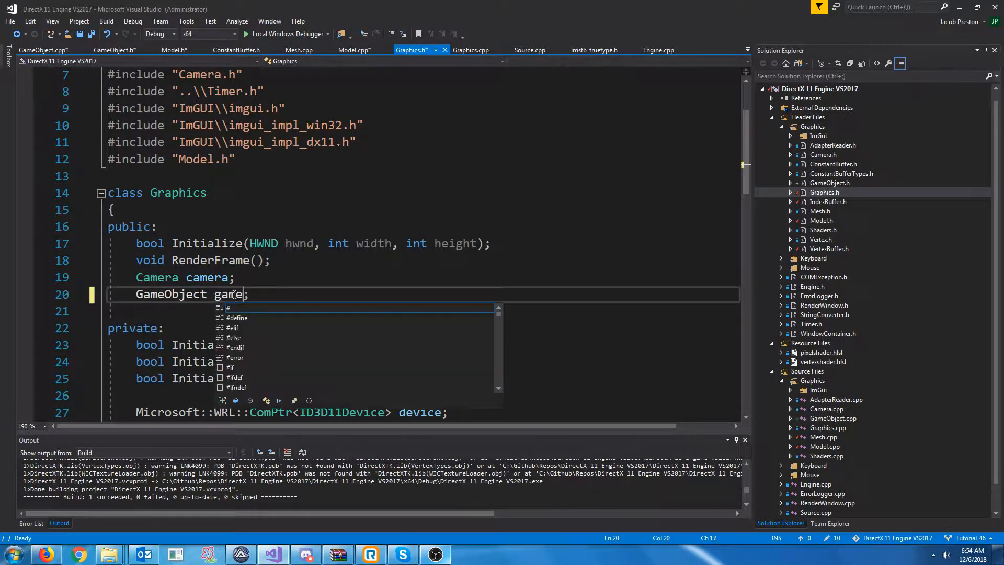
type("Object;")
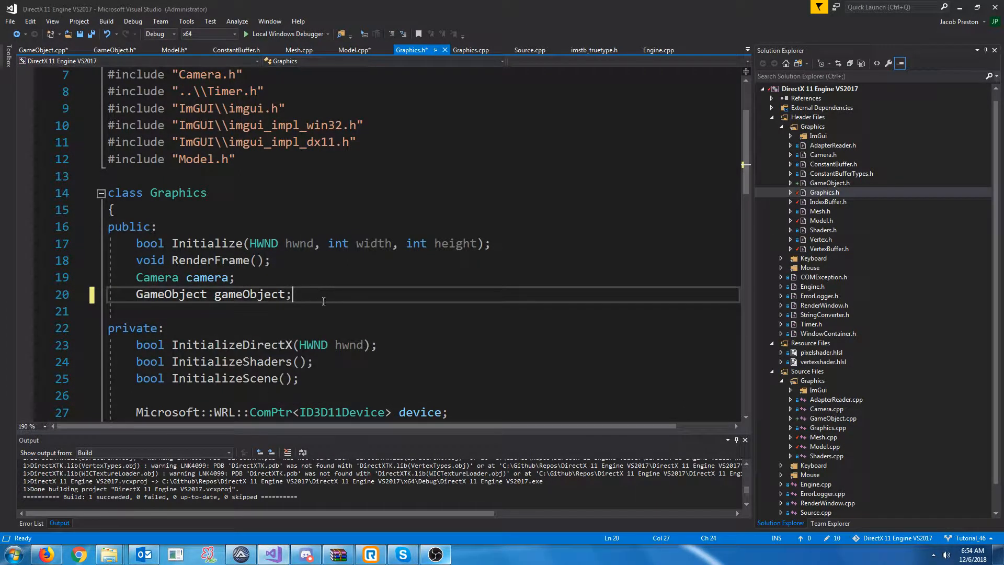
Search for 'model.' and start renaming the first leftover use to gameObject
type("model.")
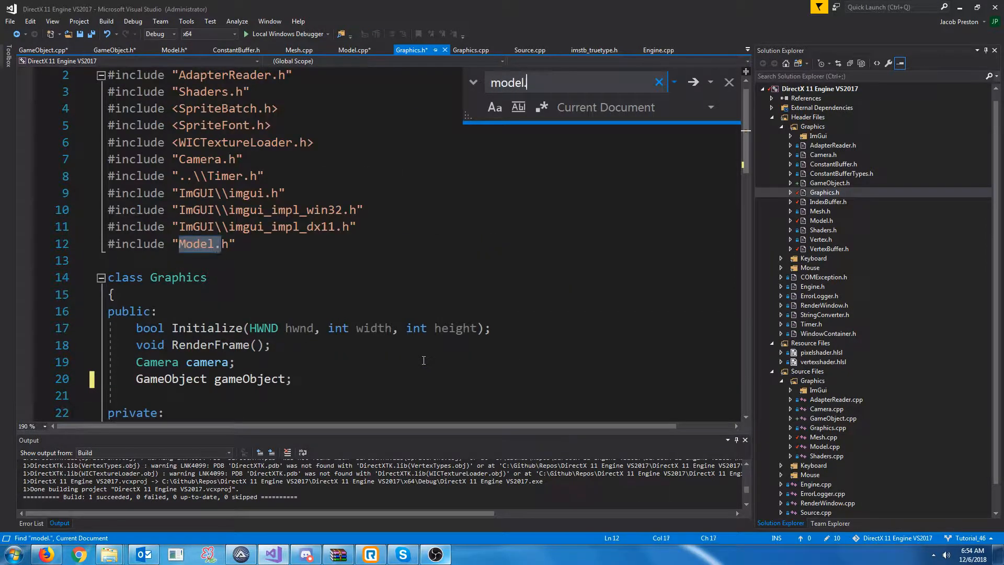
left_click(692, 81)
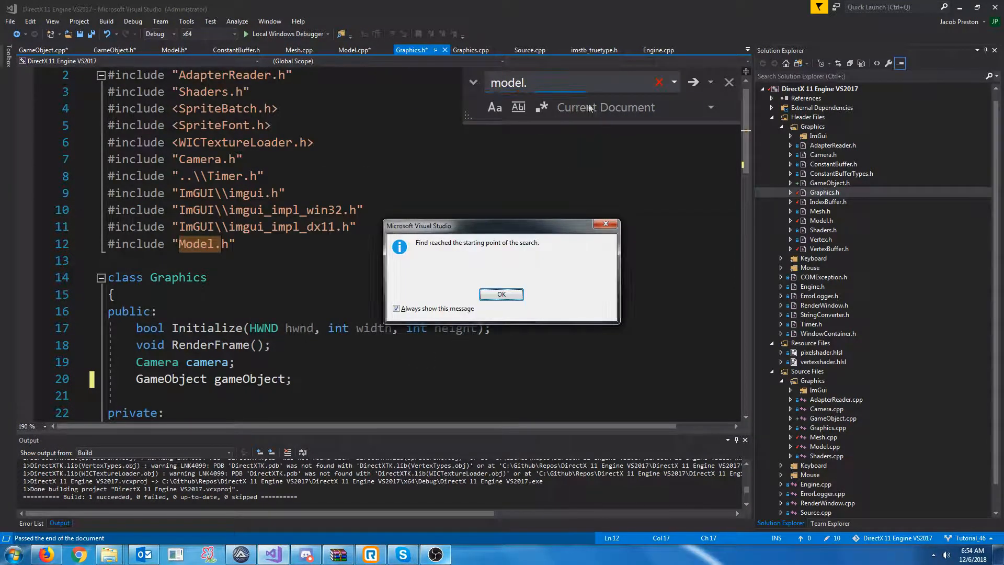
left_click(501, 294)
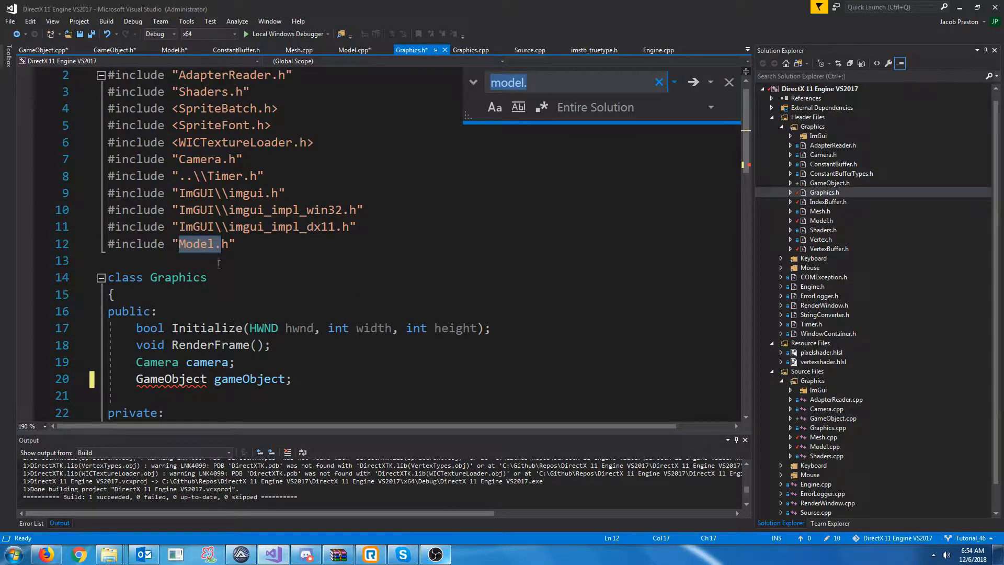
type("Game")
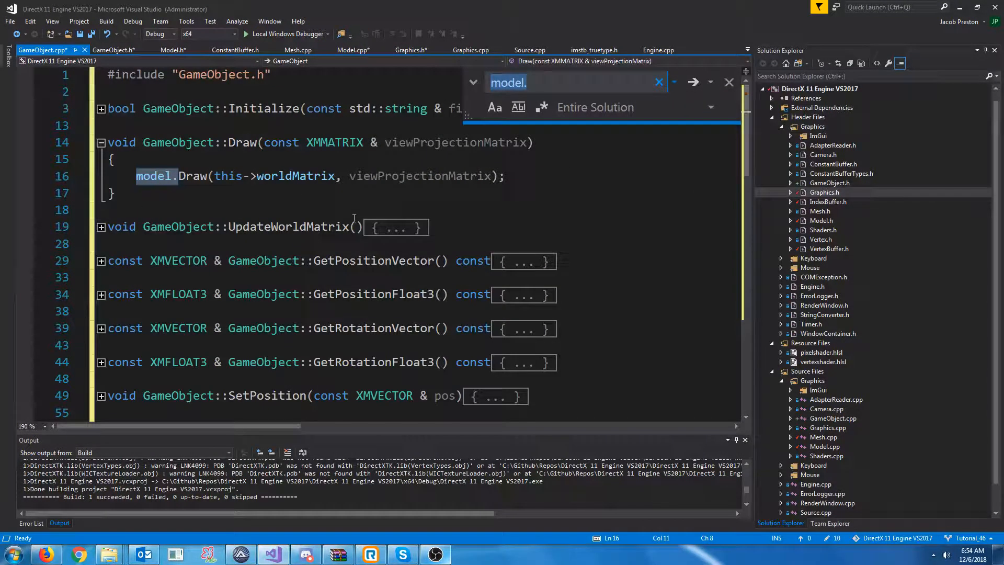
Rename remaining model. uses to gameObject in Engine.cpp's update loop and Graphics.cpp's RenderFrame
left_click(115, 50)
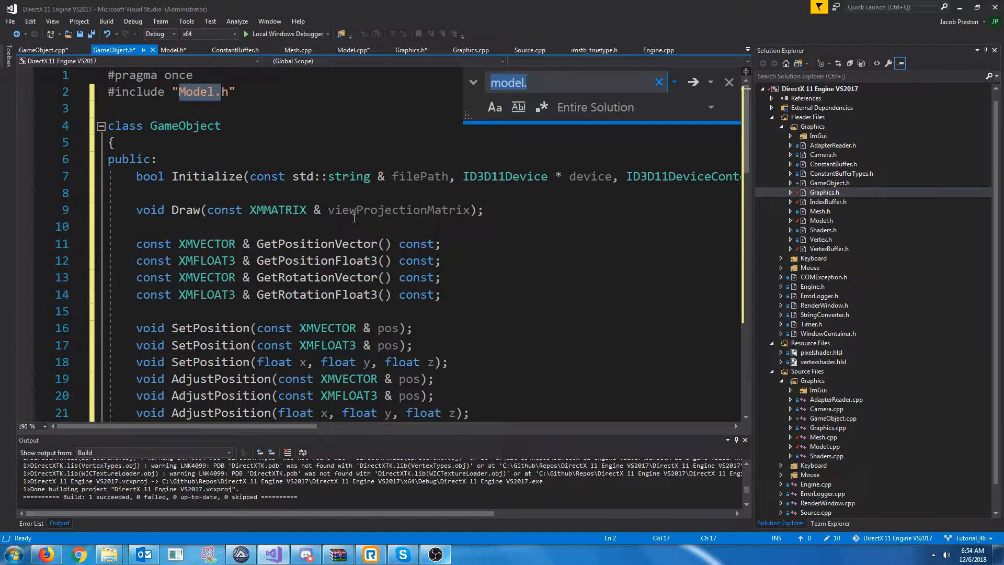
left_click(660, 50)
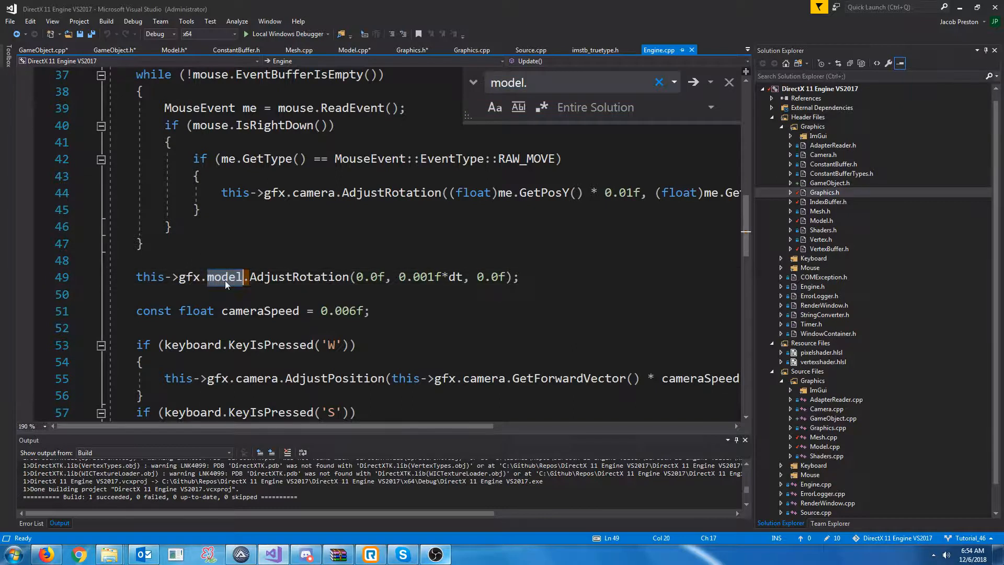
type("gameObject")
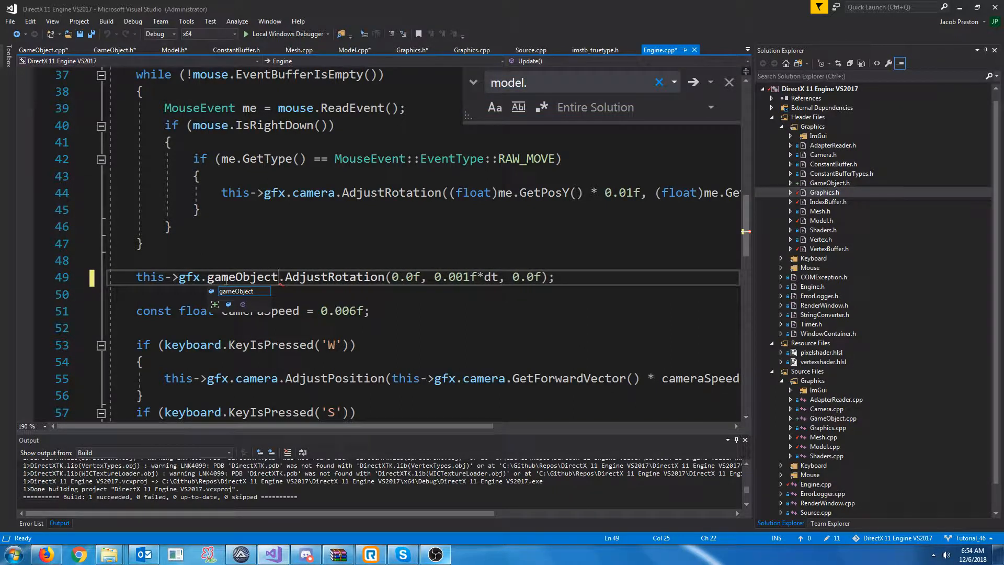
double_click(333, 276)
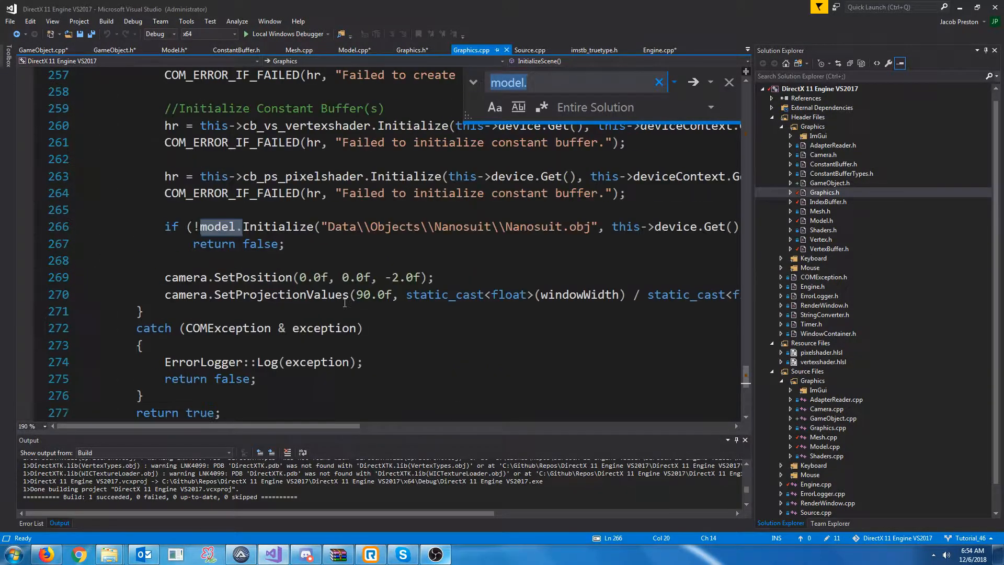
type("gameObject.Draw(camera.GetViewMatrix() * camera.GetProjectionMatrix());")
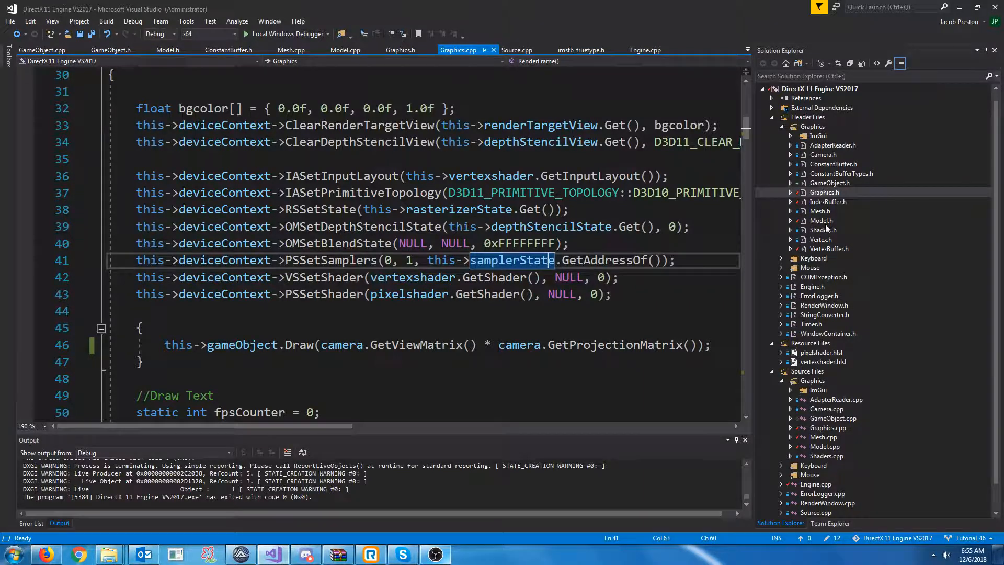
mouse_move(830, 224)
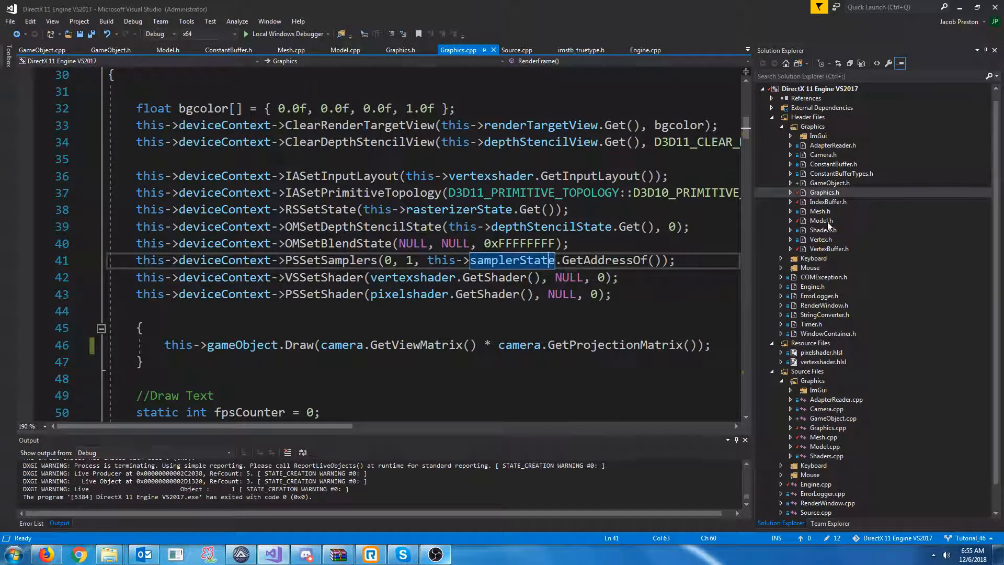